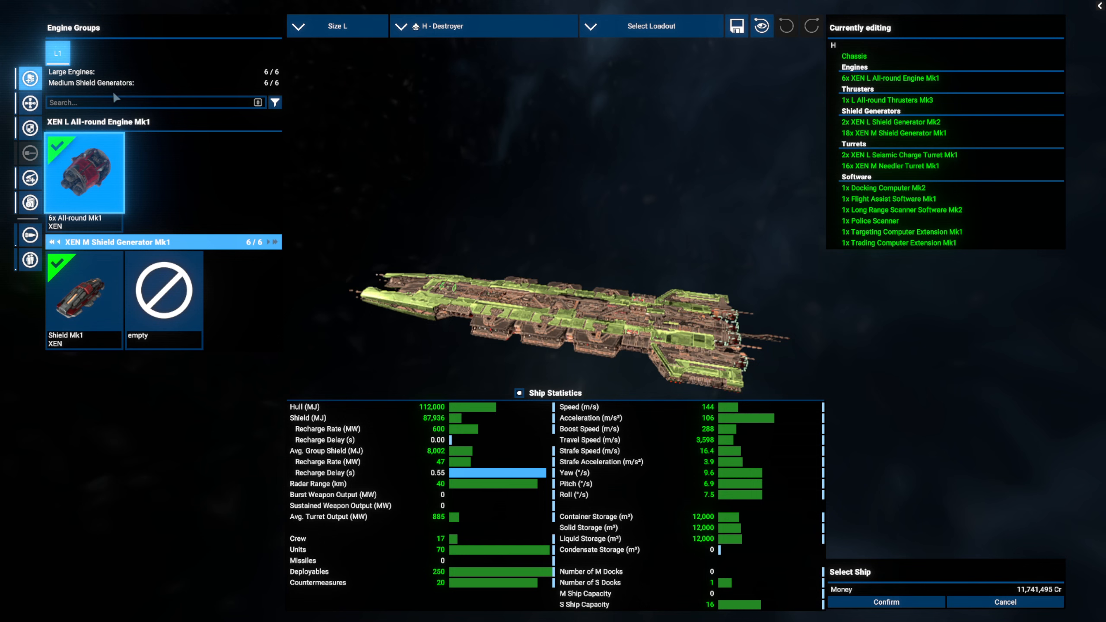
mouse_move(56, 221)
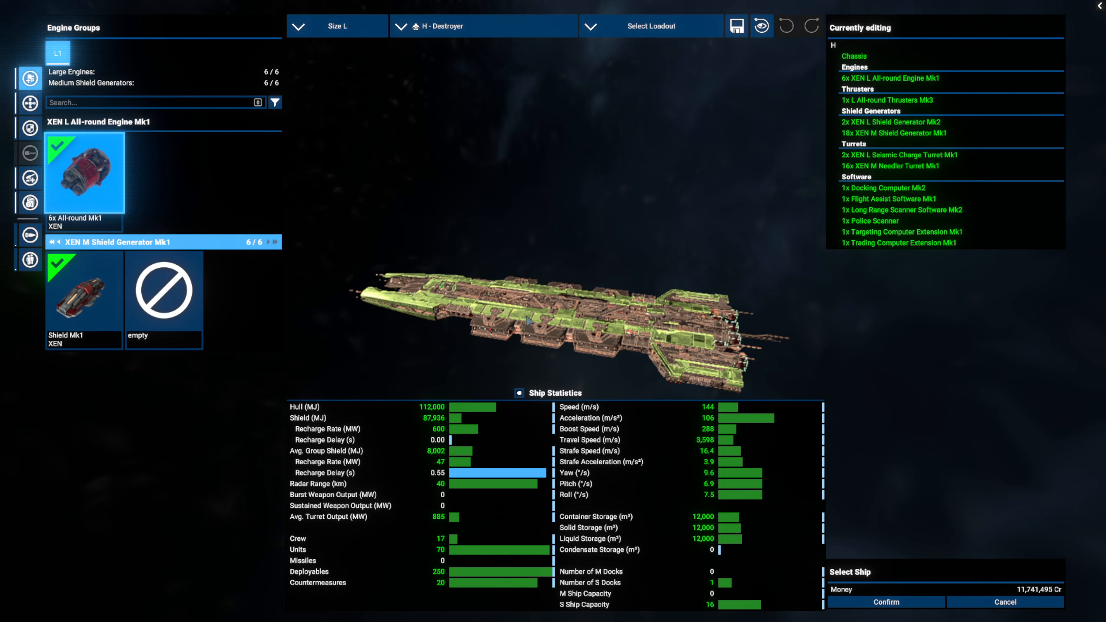
Rotate the H destroyer side-on and review its thruster options and turret groups.
drag(529, 321, 578, 328)
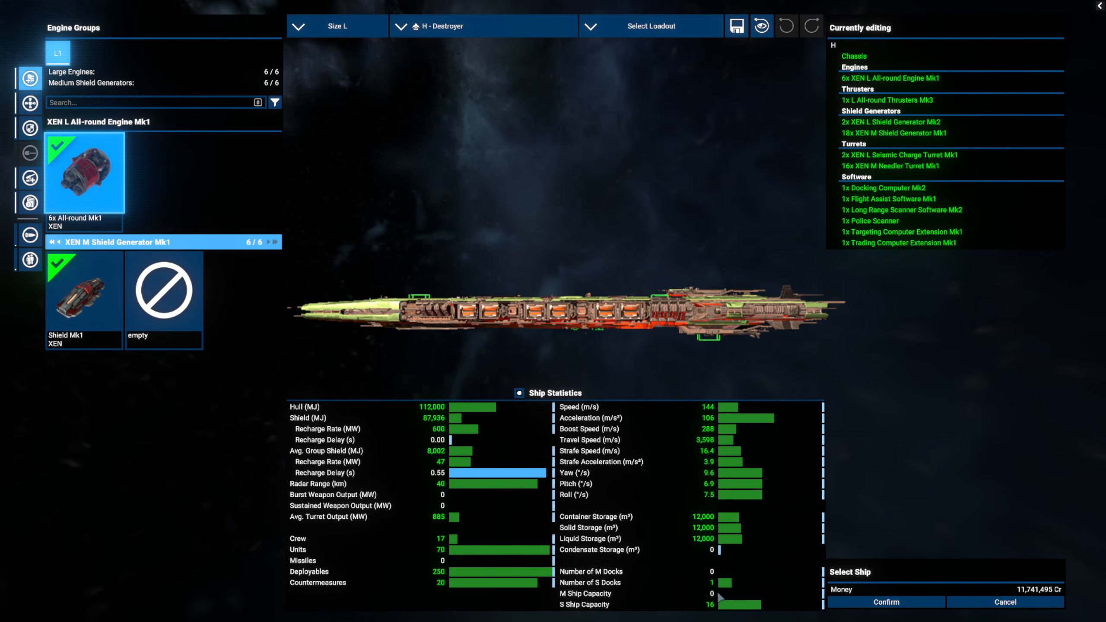
mouse_move(668, 609)
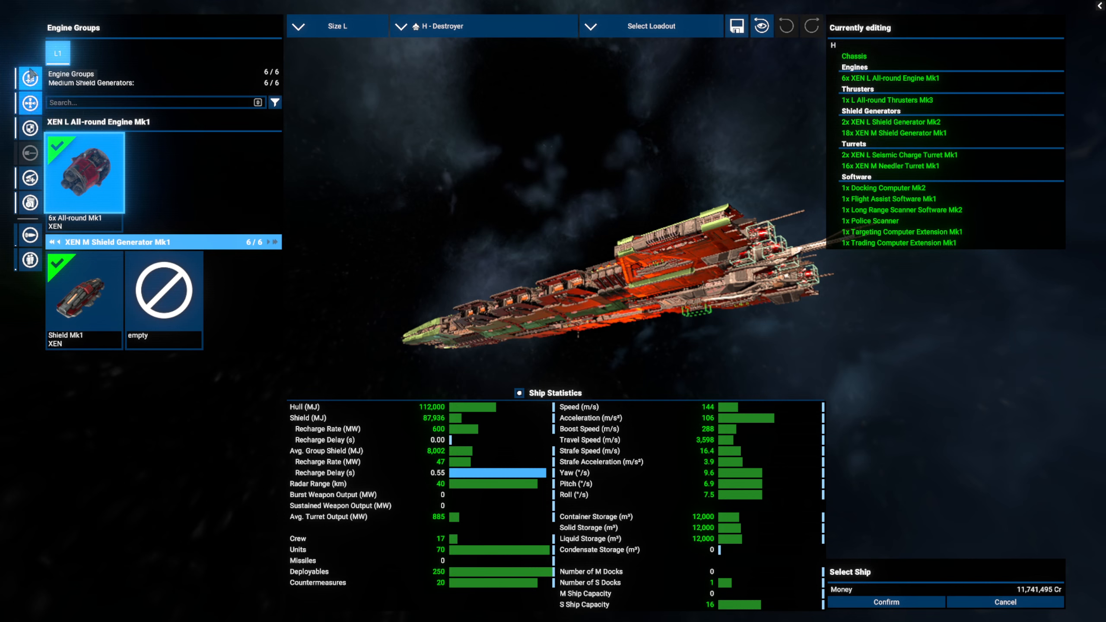
click(30, 103)
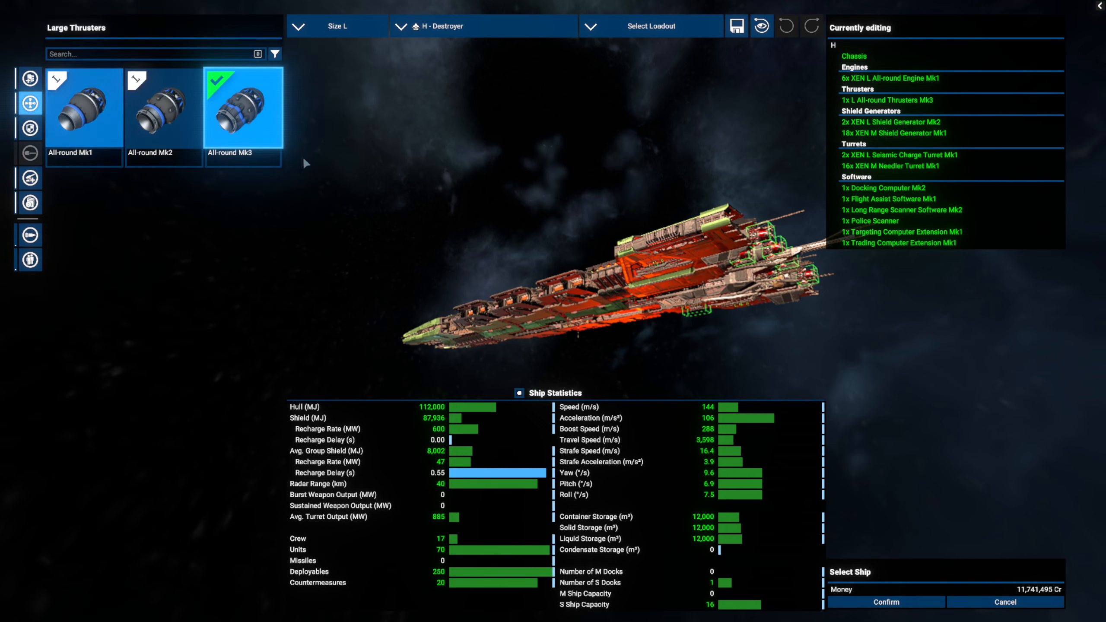
click(30, 127)
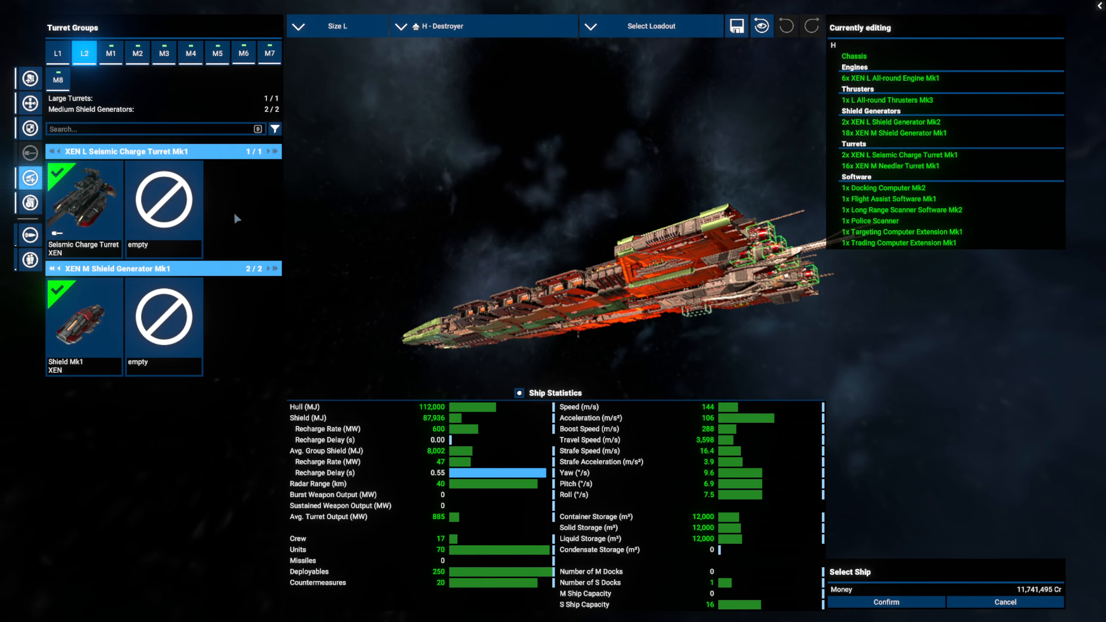
Step through the destroyer's medium Needler turret groups M1–M8 and return to L1.
click(57, 52)
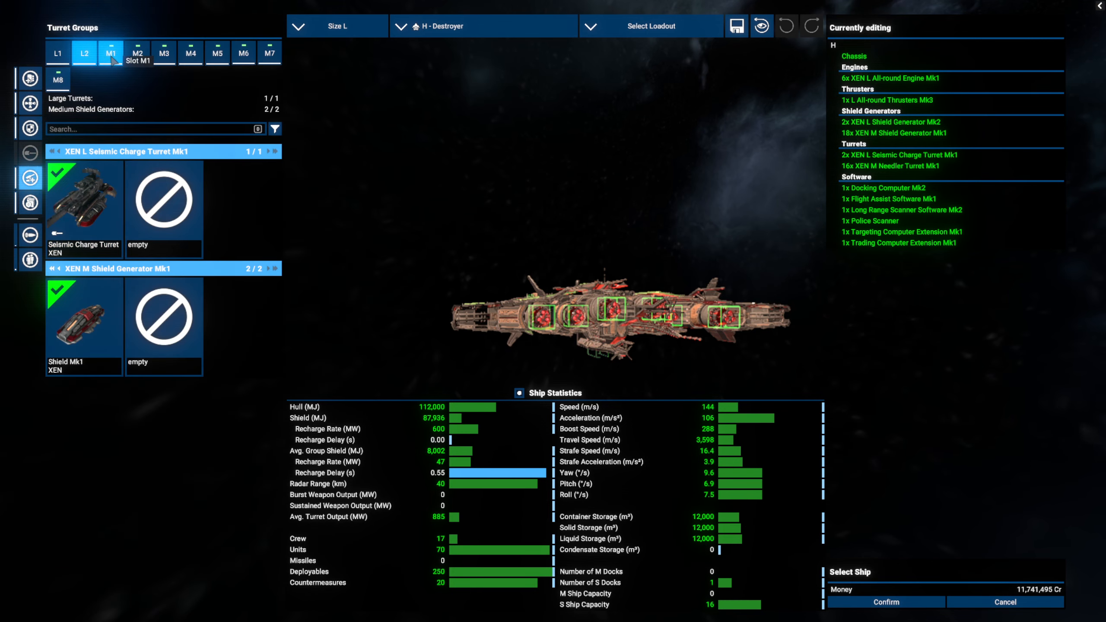
click(217, 53)
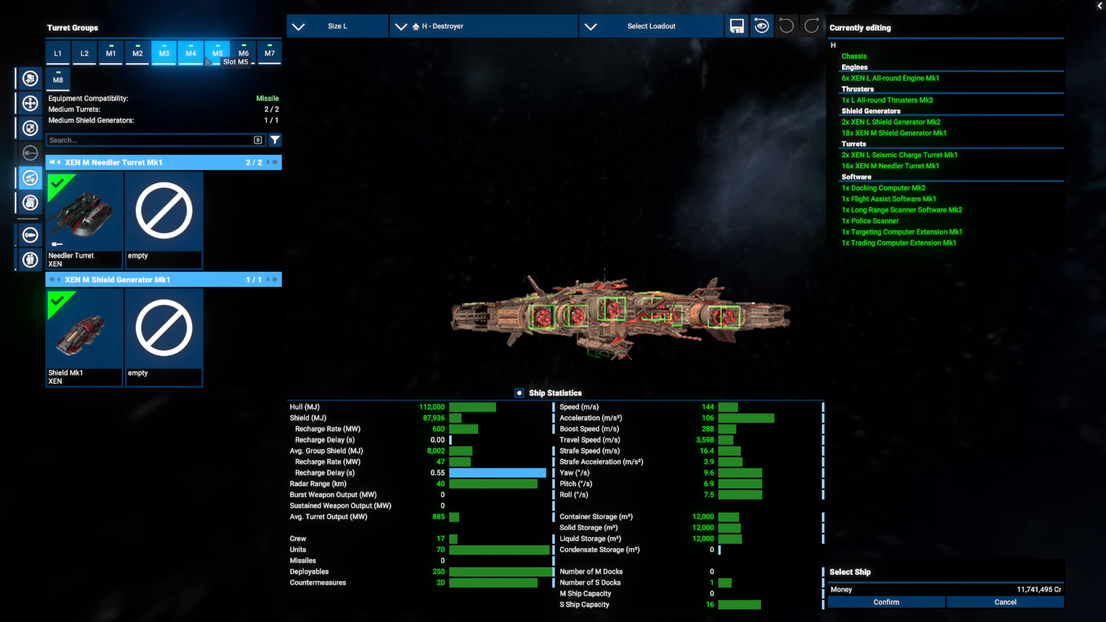
click(271, 52)
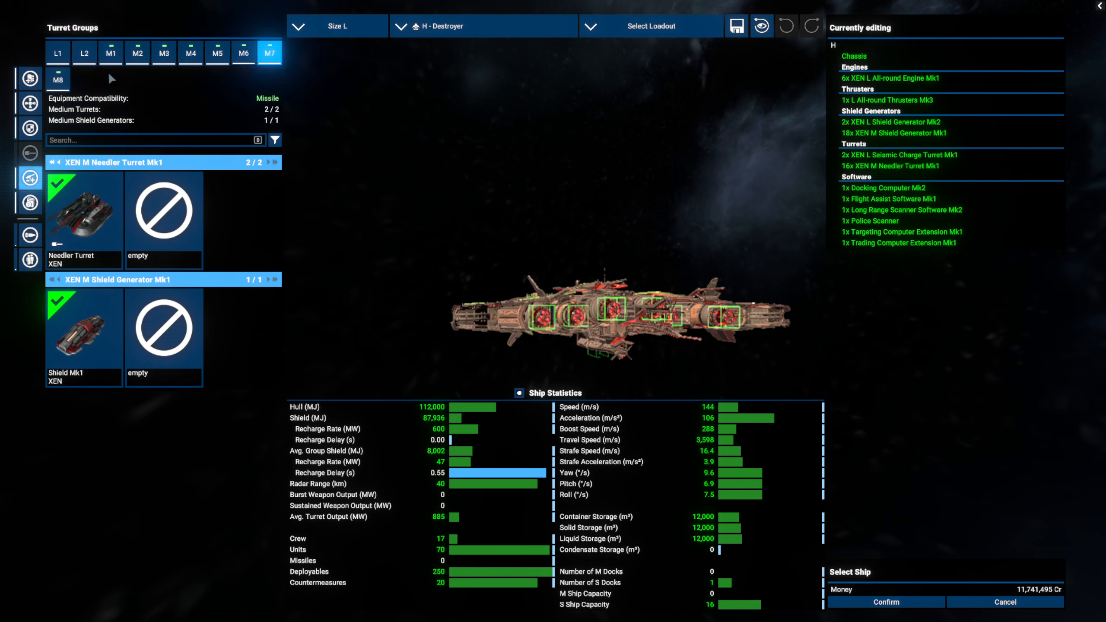
click(58, 78)
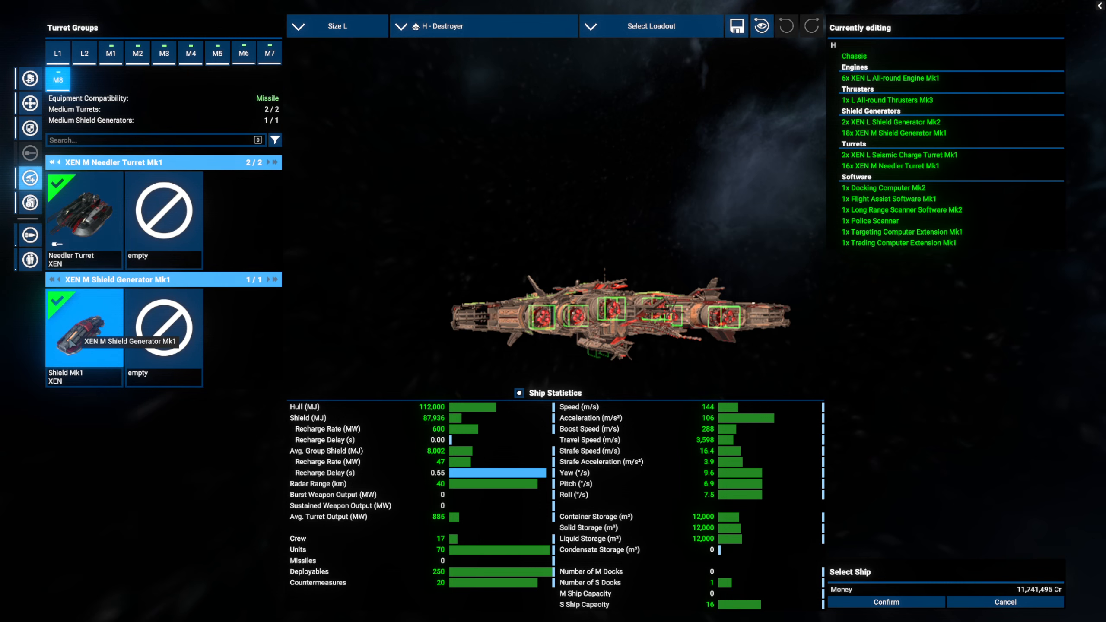
click(57, 52)
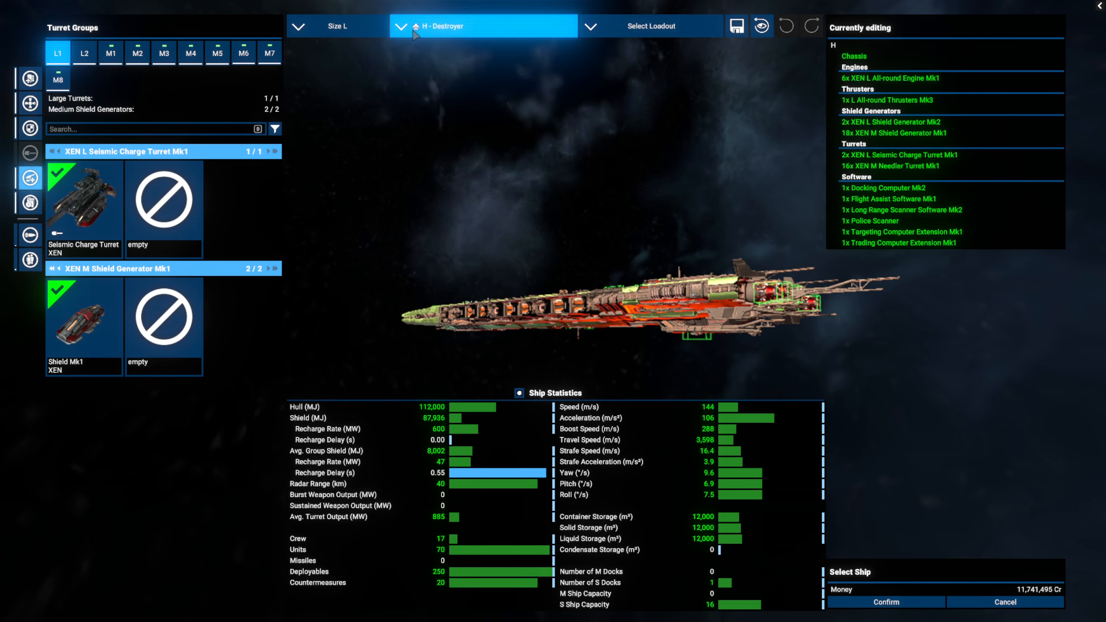
mouse_move(559, 195)
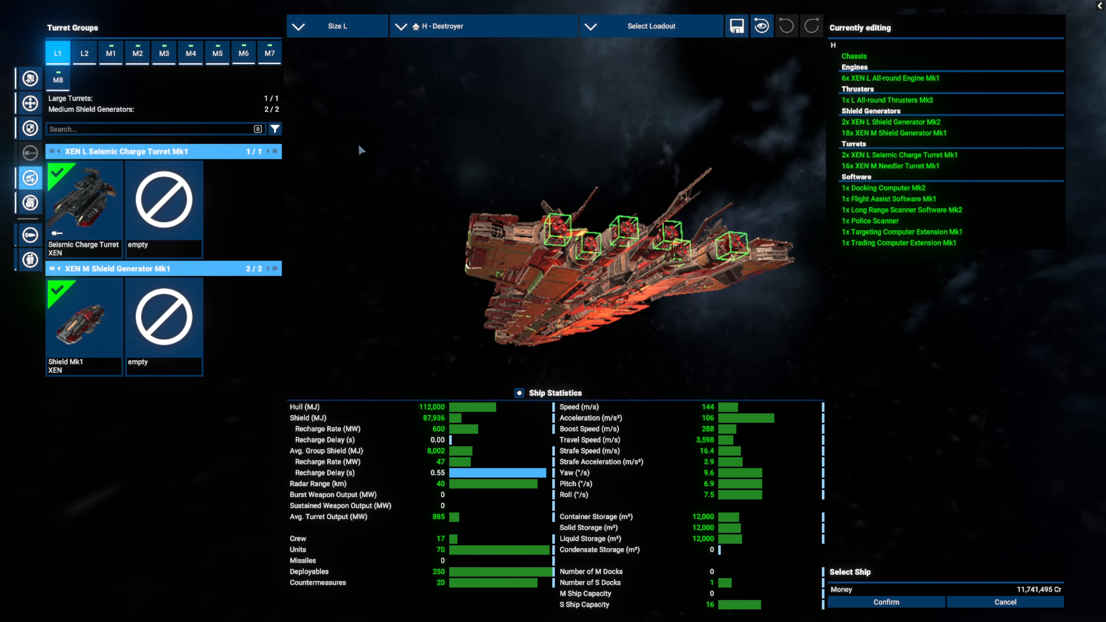
click(29, 177)
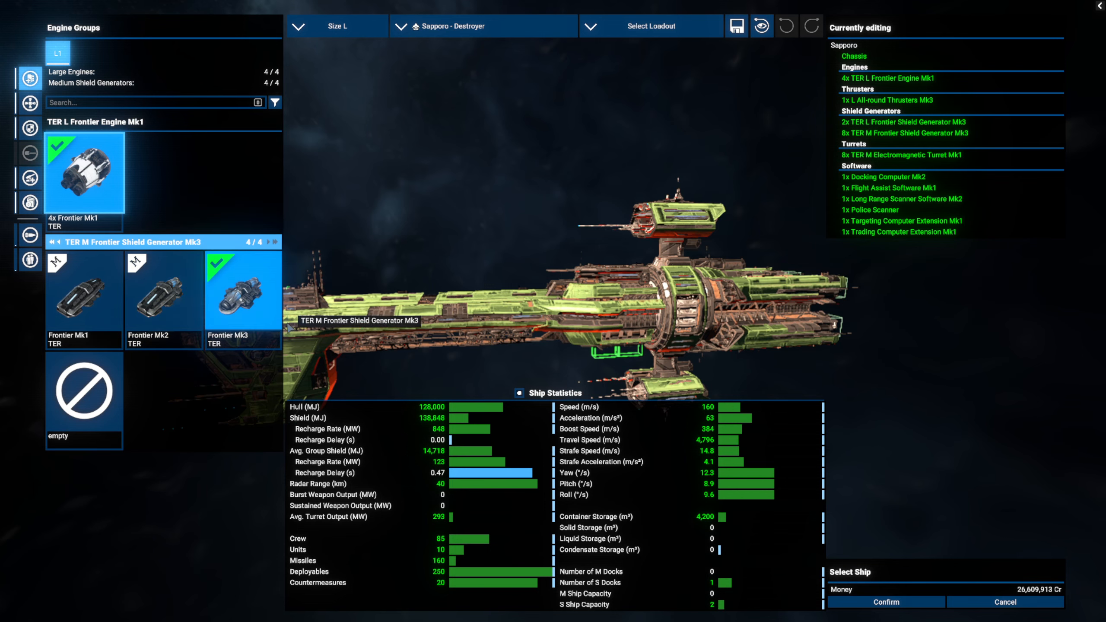
Review the Sapporo's thrusters, engines, large shields and Electromagnetic turret groups M3 and M4.
click(28, 103)
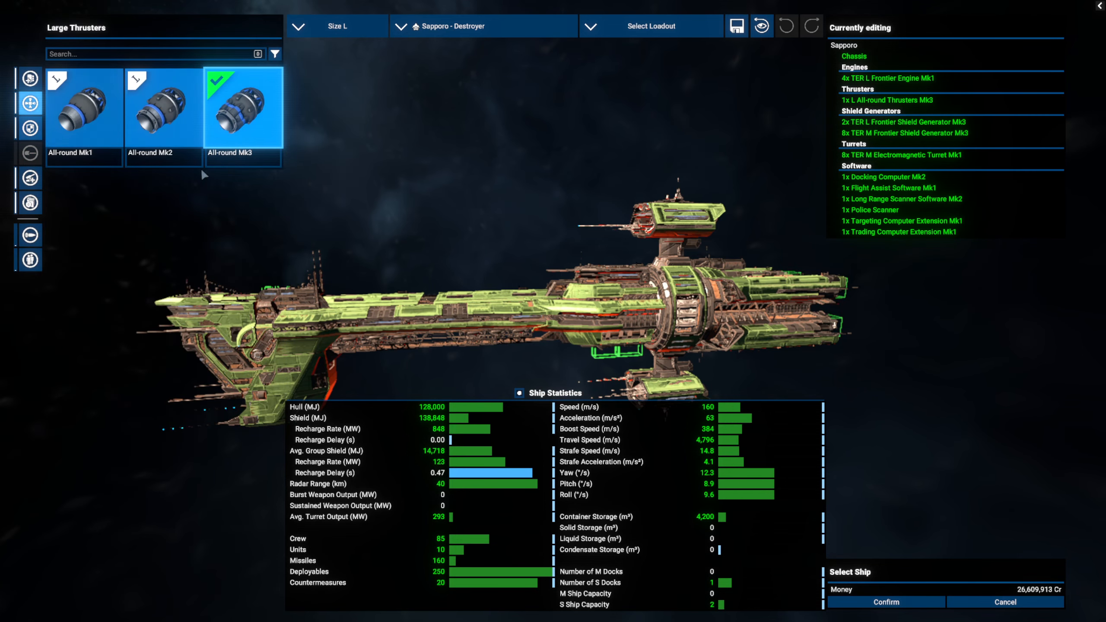
click(29, 76)
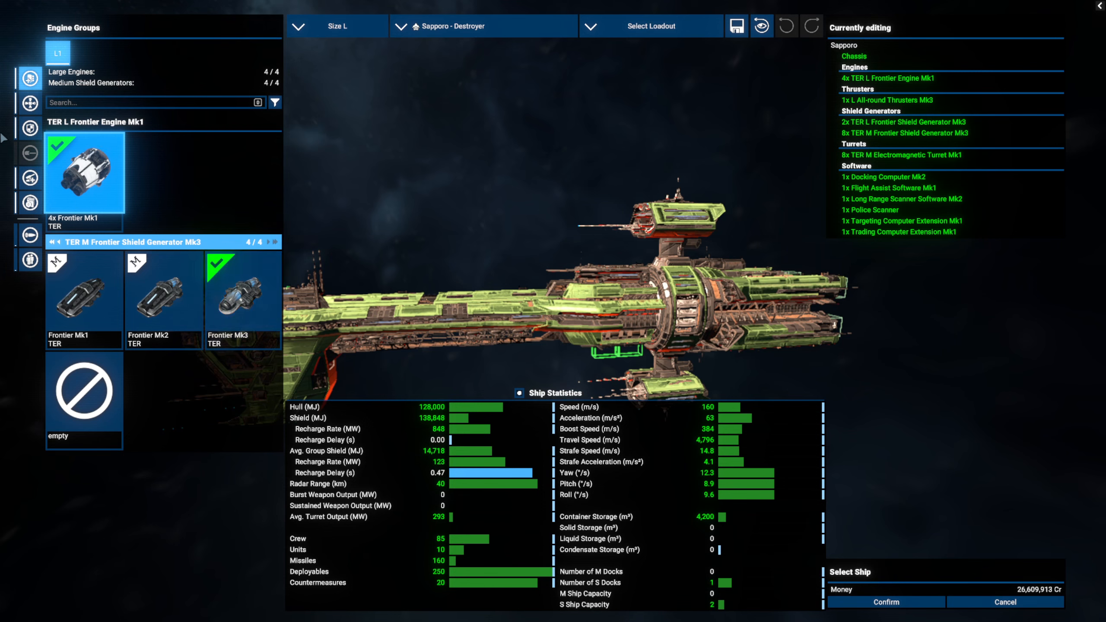
click(28, 127)
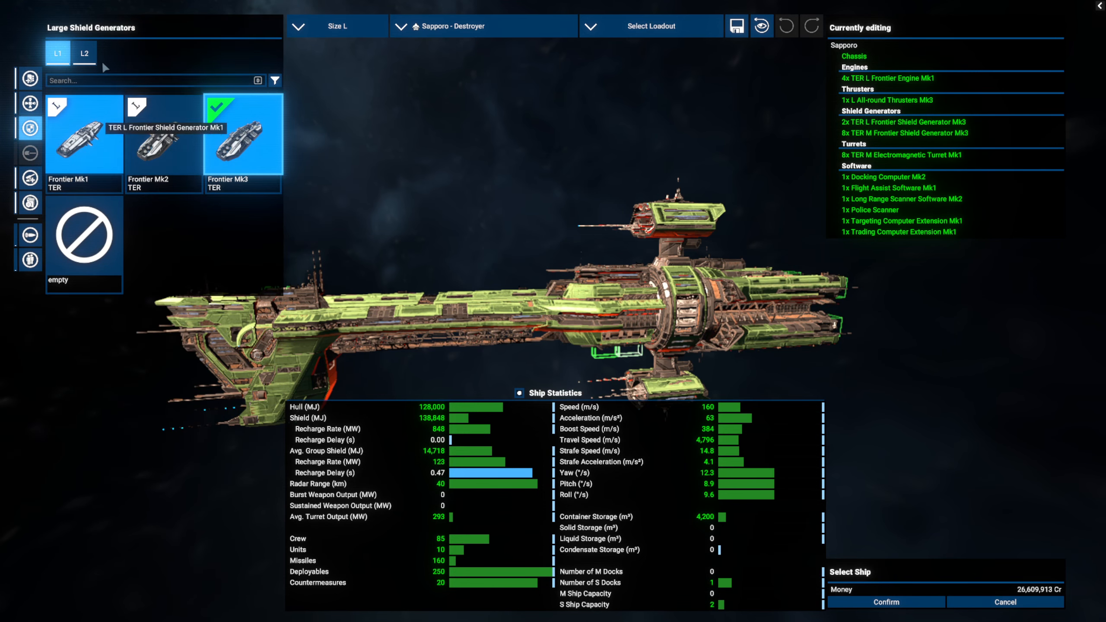
click(30, 178)
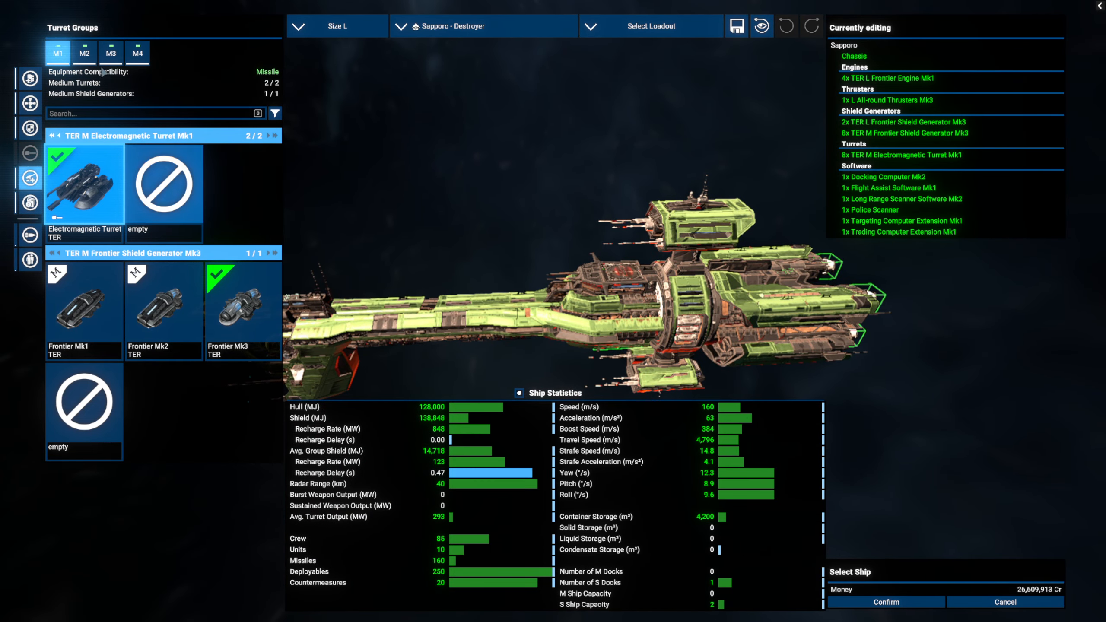
click(110, 53)
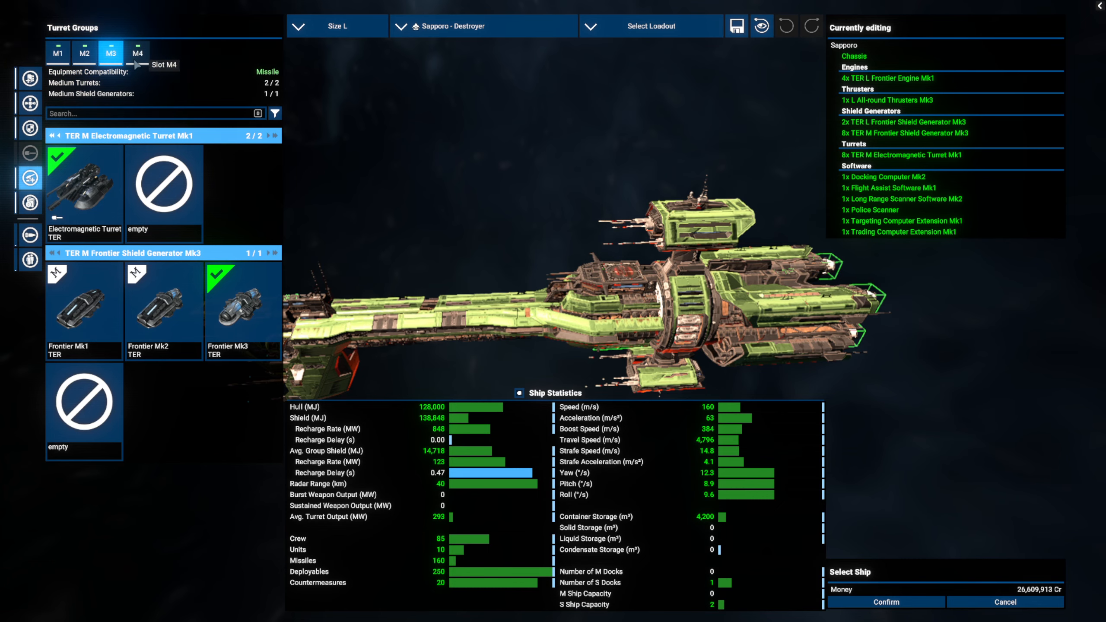
click(58, 53)
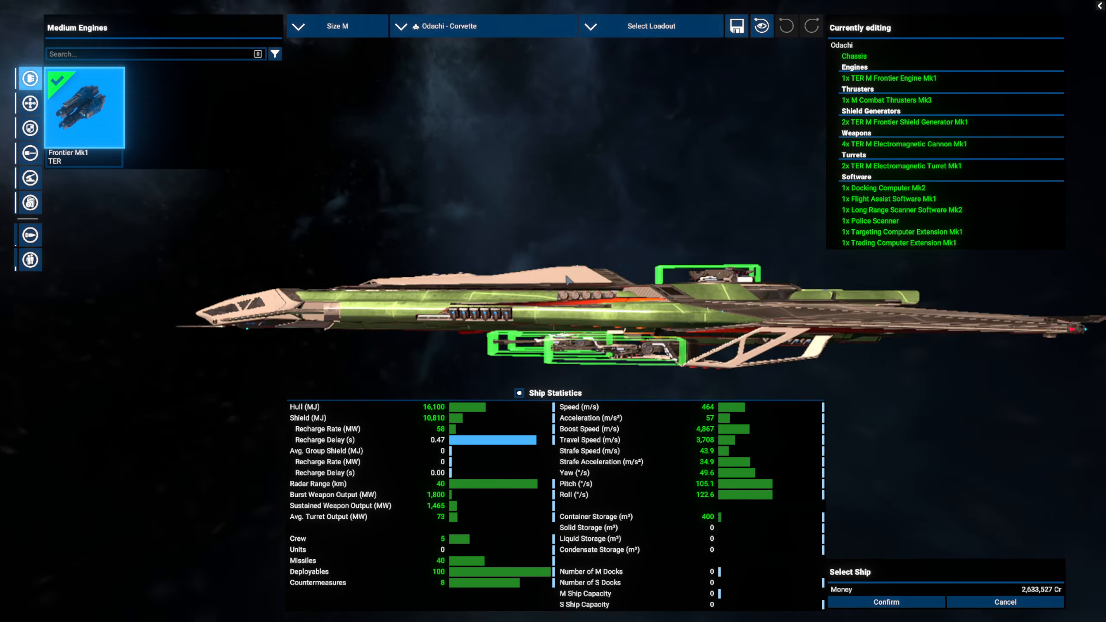
Review the Odachi corvette's thrusters, engine, shield generators and medium Electromagnetic turrets.
click(28, 103)
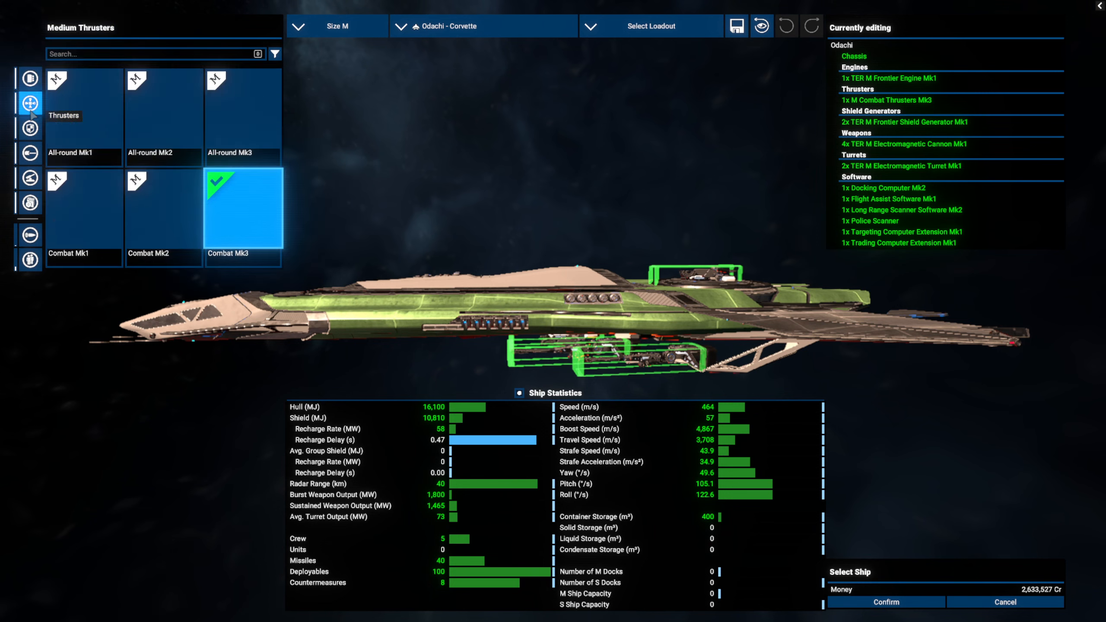
click(29, 78)
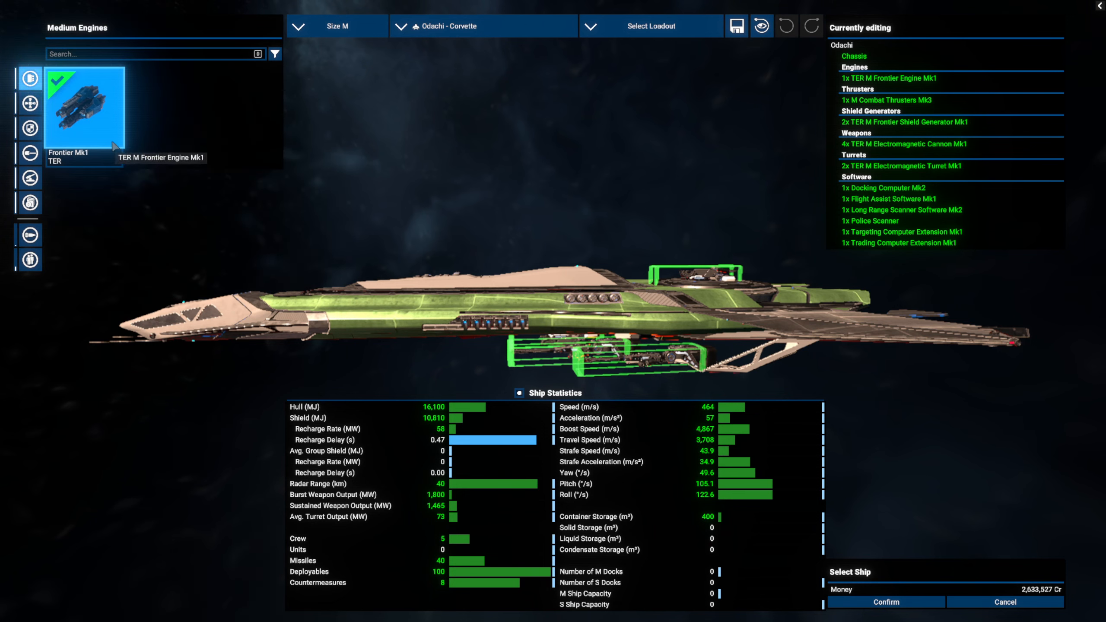
click(29, 103)
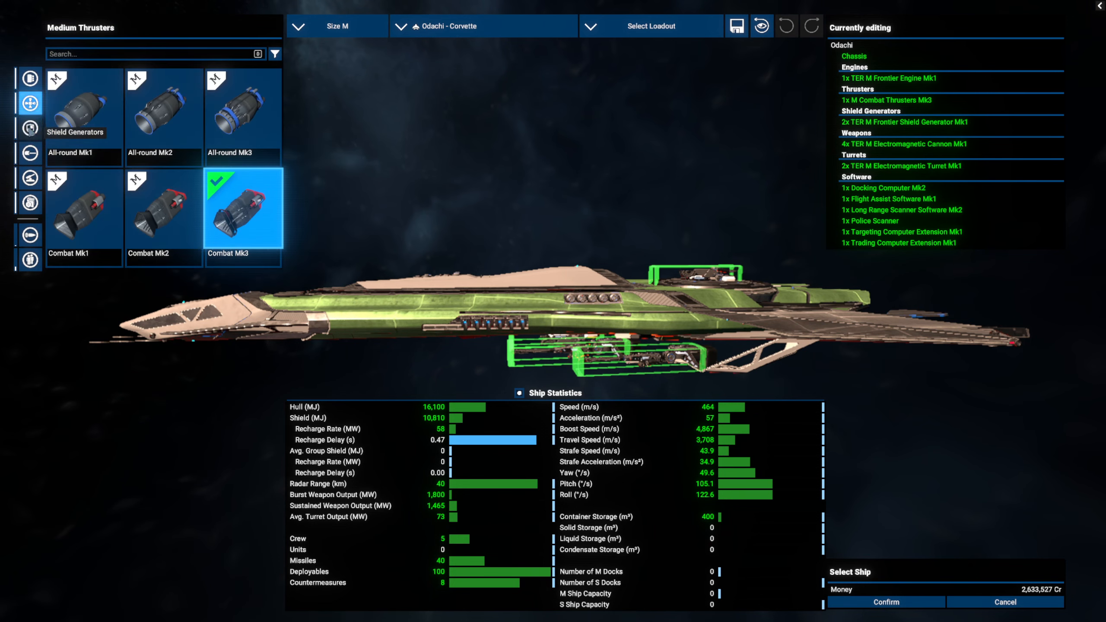
click(29, 128)
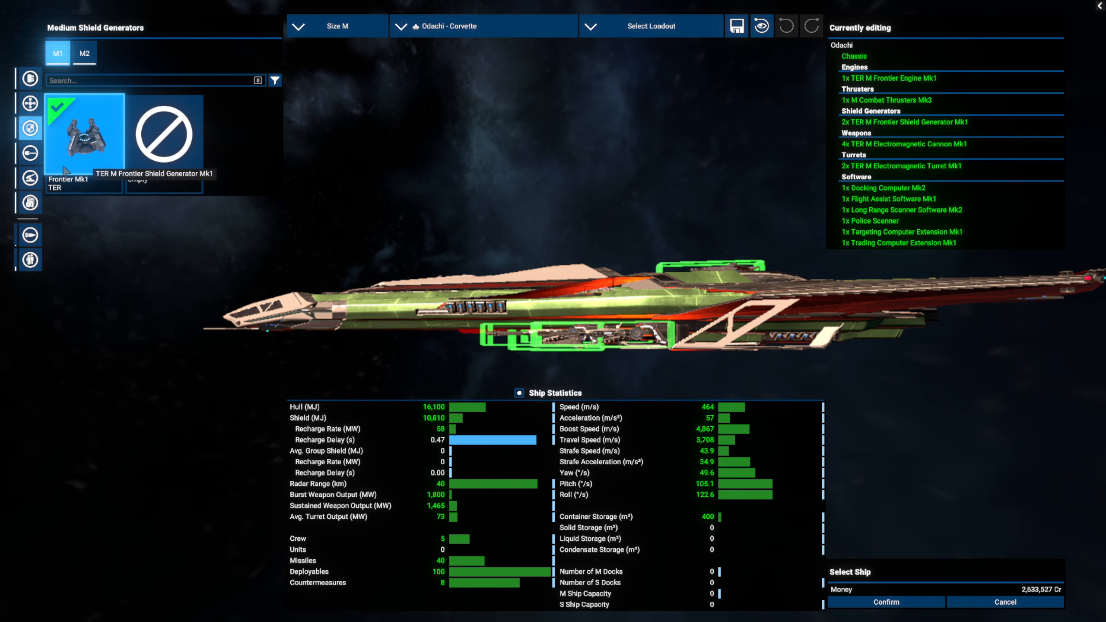
click(29, 178)
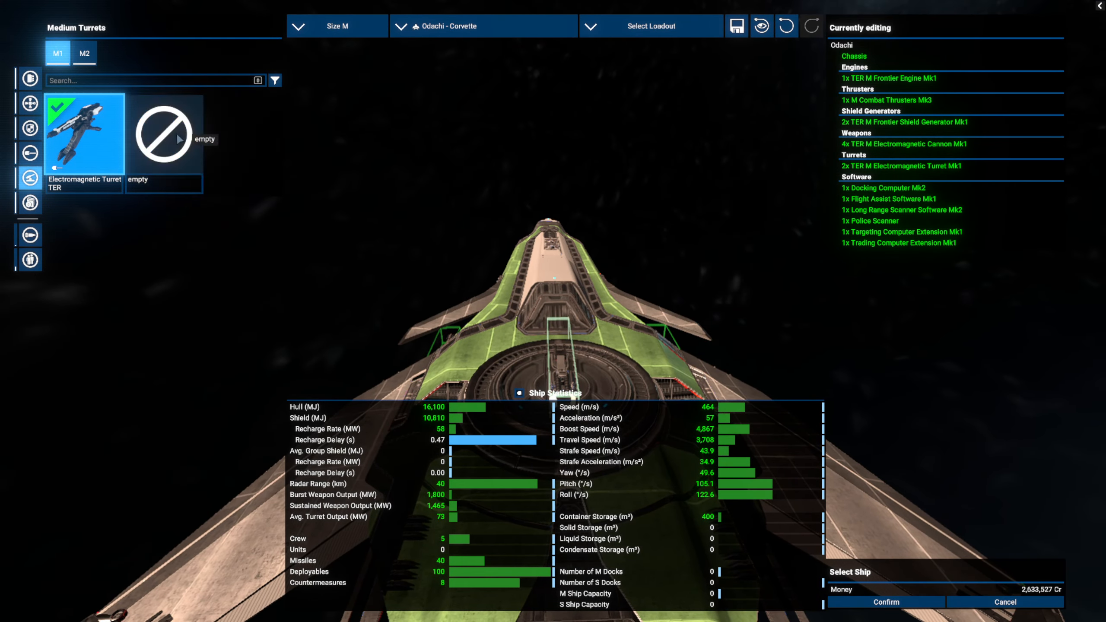
View the Odachi's M2 turret slot and its installed software, then move to the next ship.
click(83, 53)
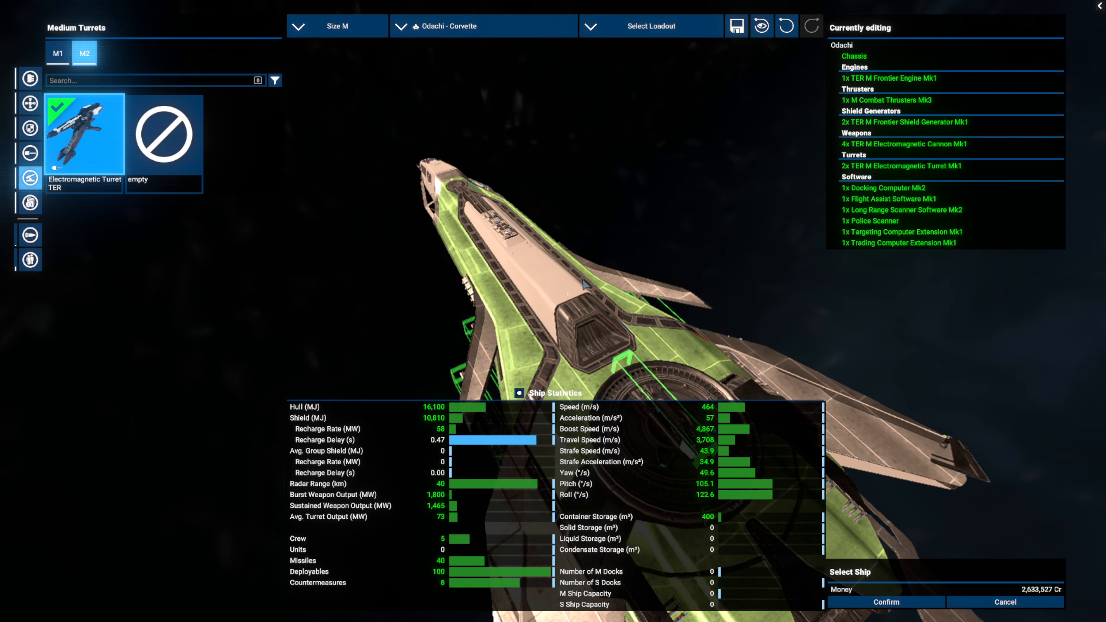
click(28, 205)
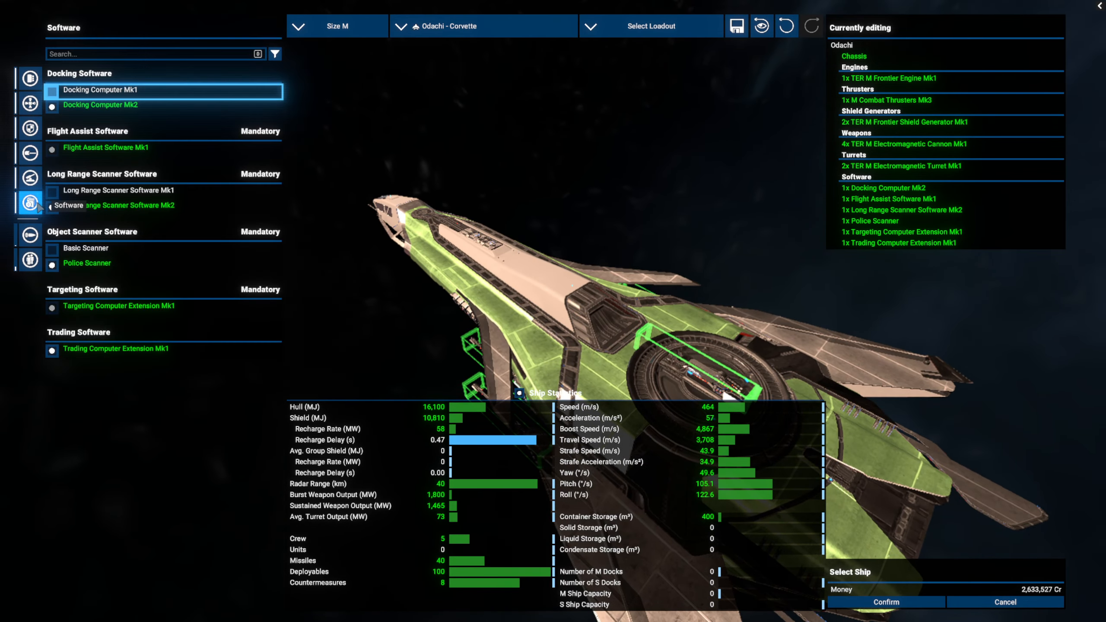
click(29, 253)
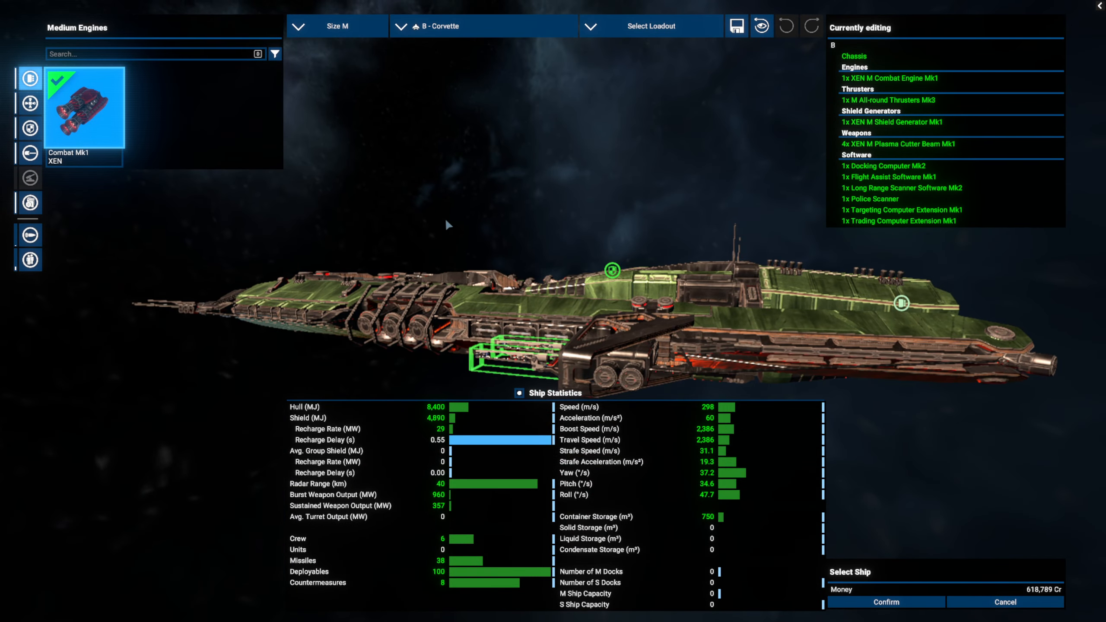
mouse_move(762, 338)
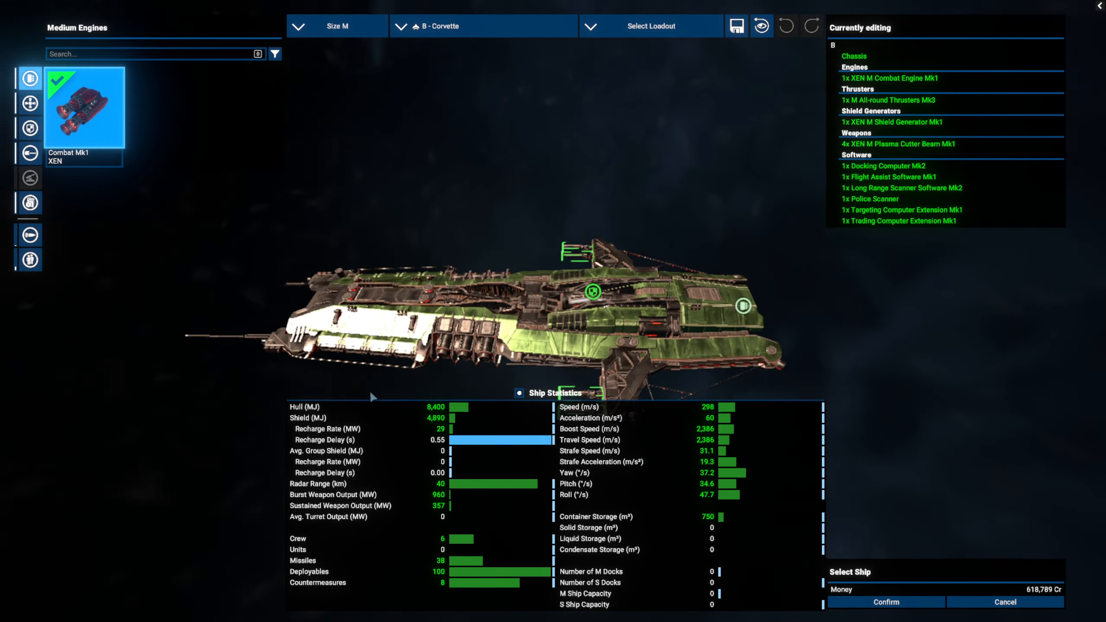
Review the B corvette's thrusters, shields and Plasma Cutter Beam weapons, rotating the model.
click(28, 102)
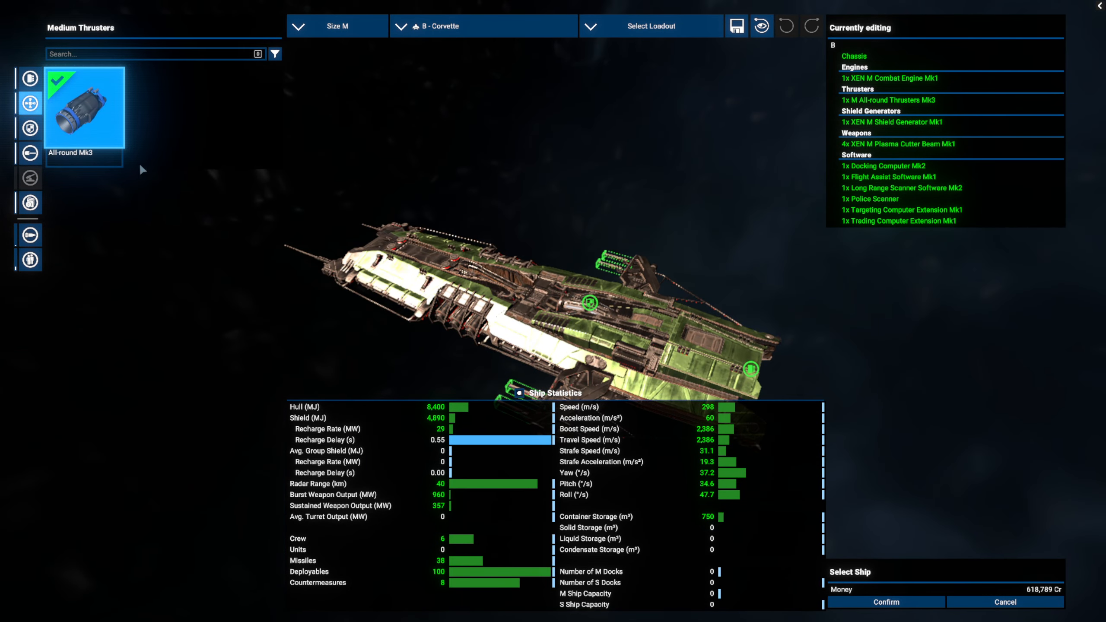
click(29, 130)
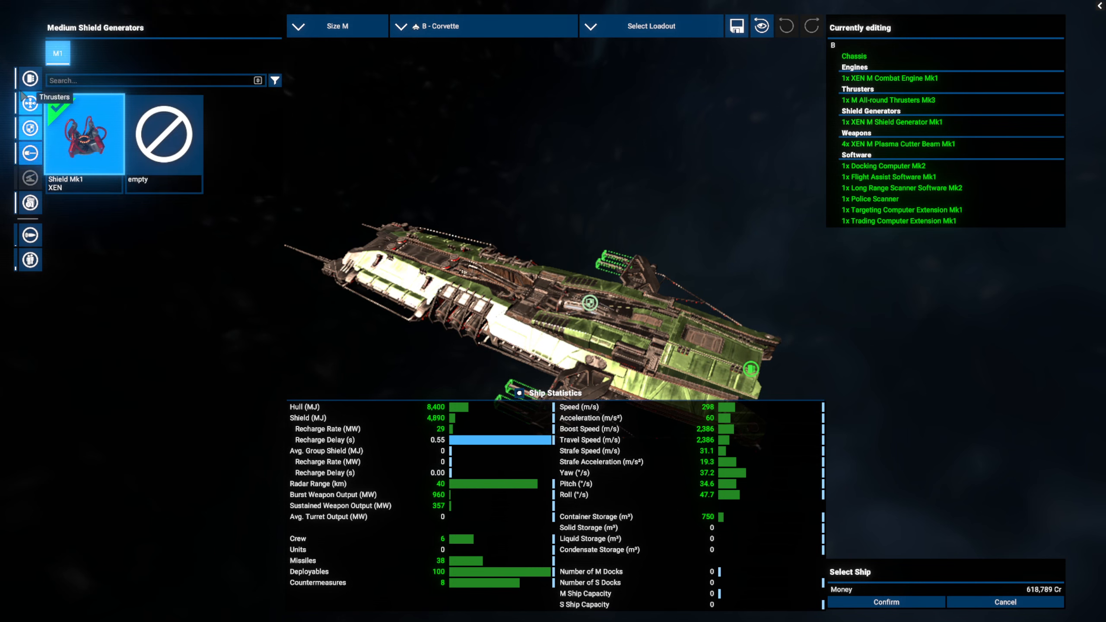
click(29, 152)
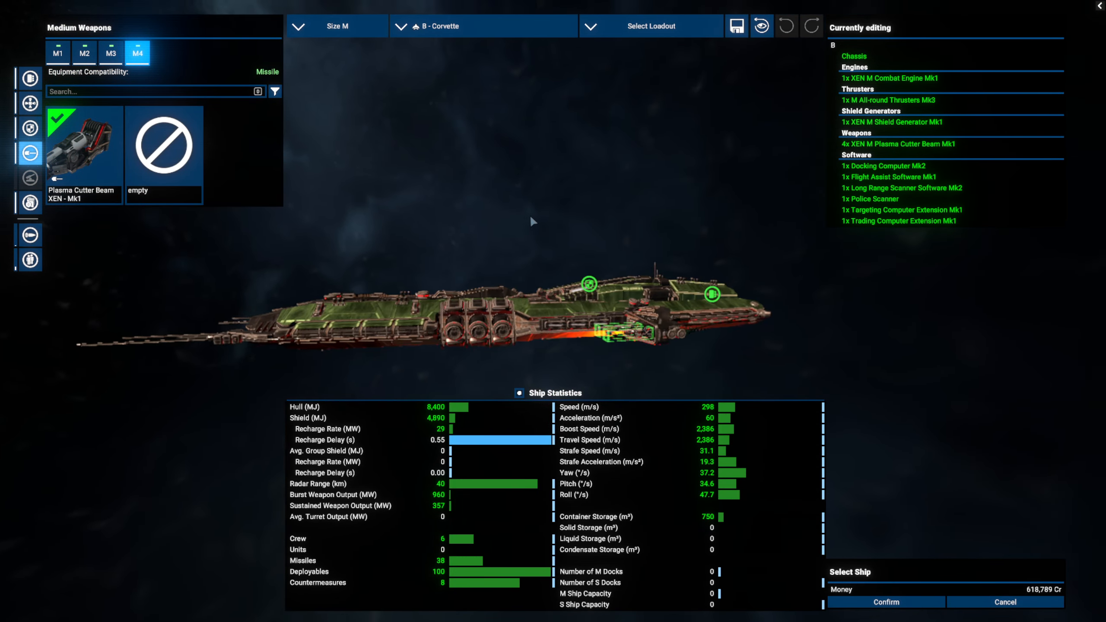
drag(531, 221, 585, 150)
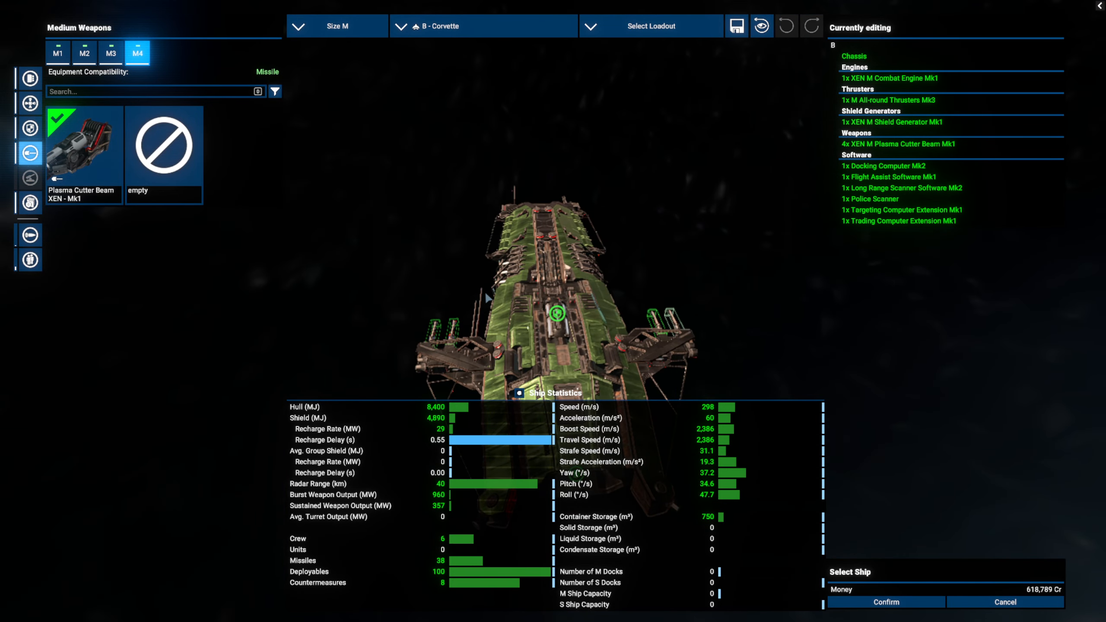
mouse_move(60, 221)
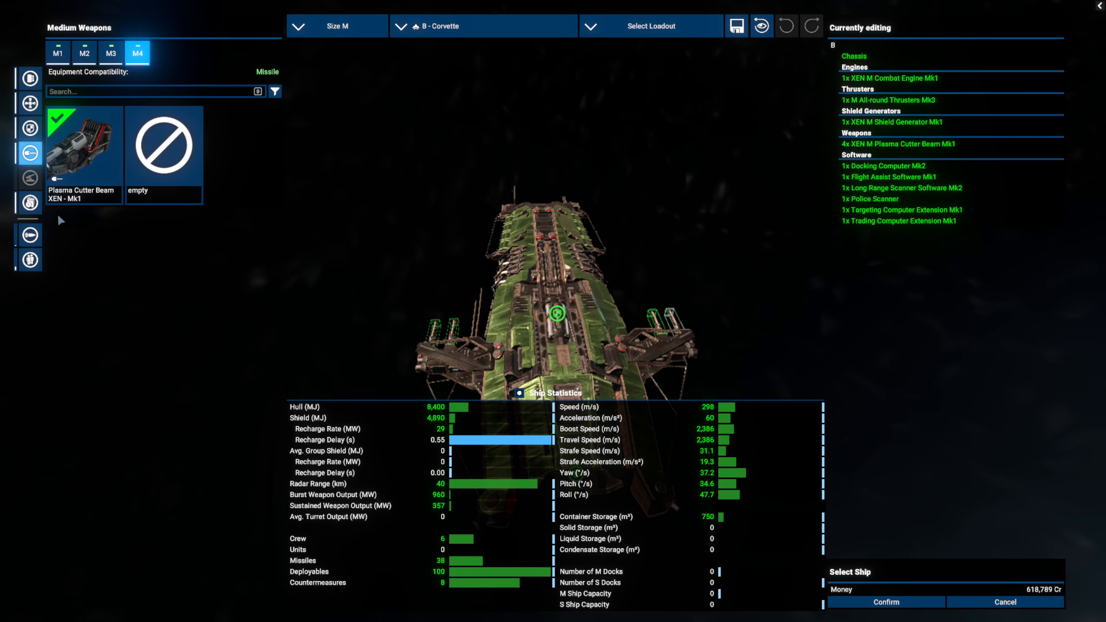
click(28, 234)
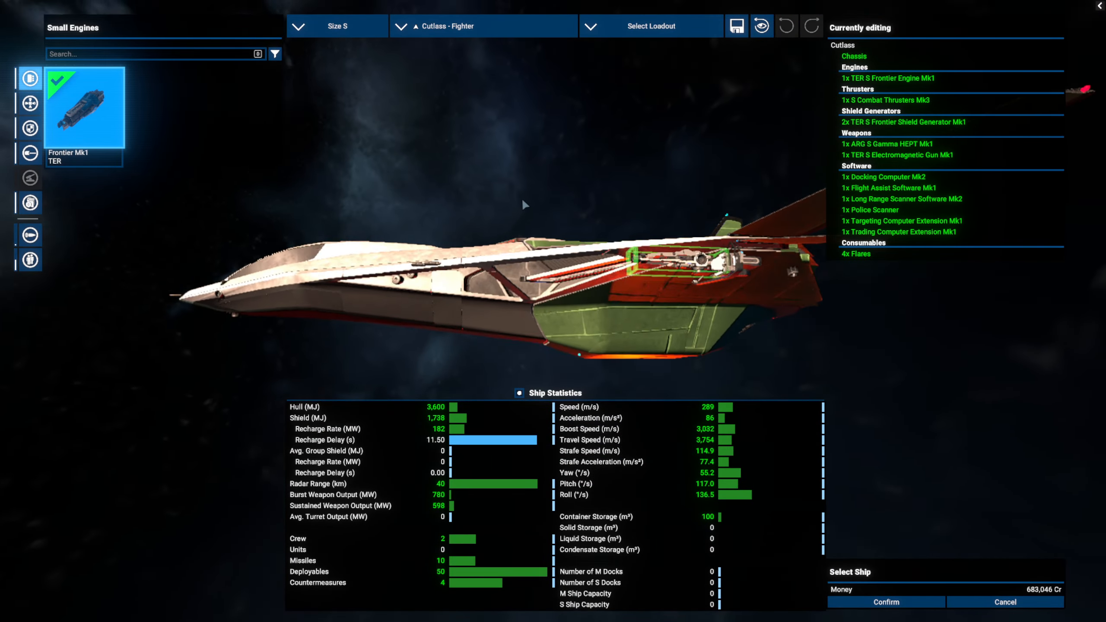
Rotate the Cutlass fighter and review its thruster and shield generator options.
drag(521, 205, 628, 194)
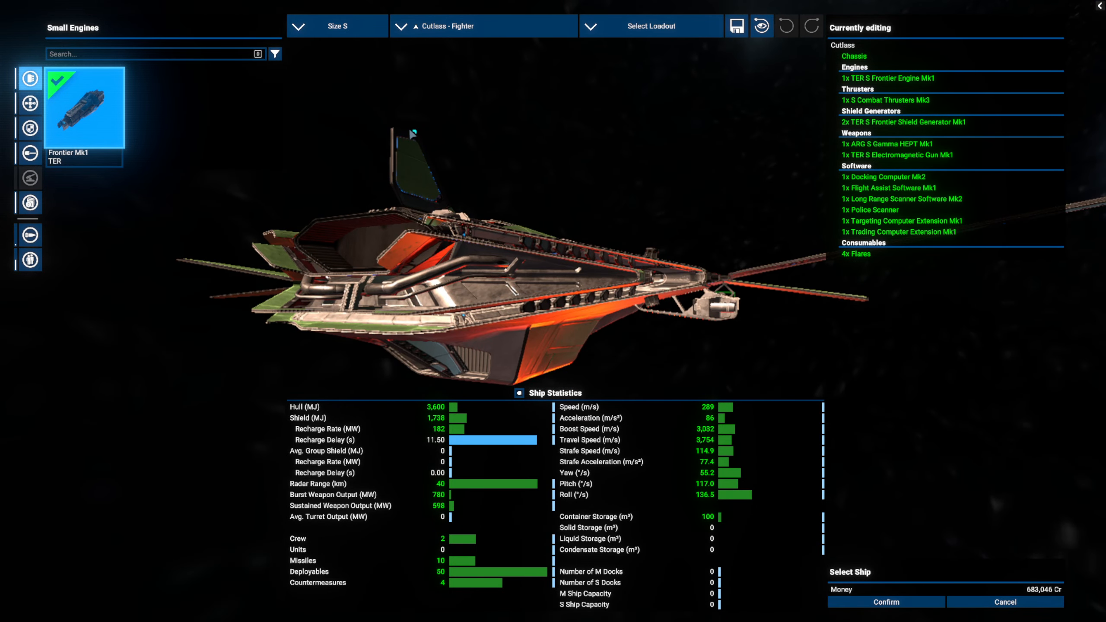
click(29, 101)
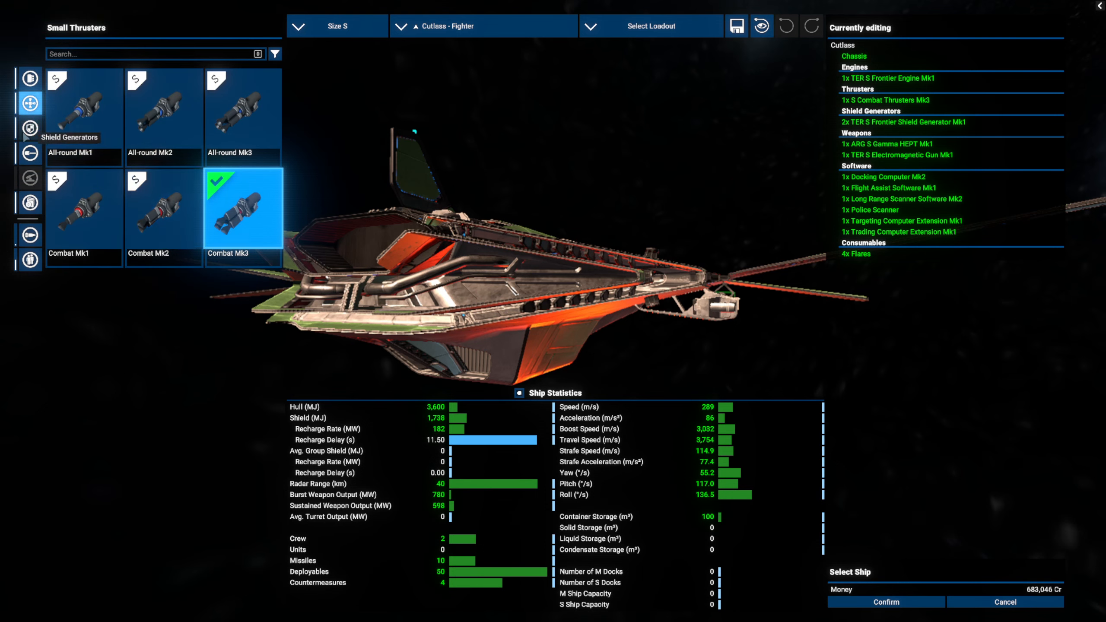
click(29, 153)
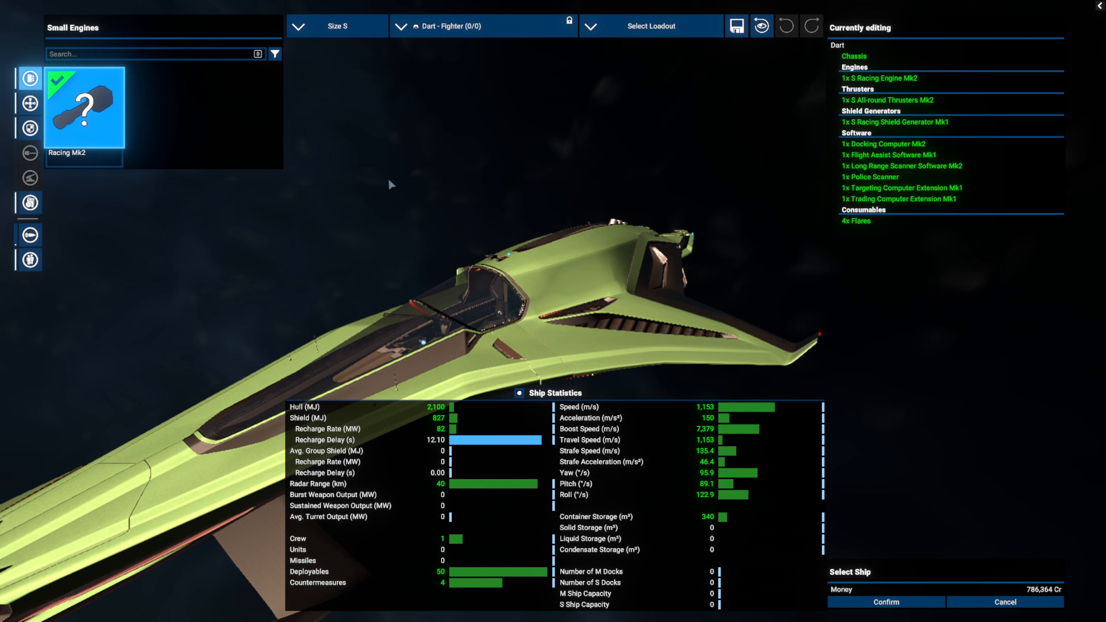
mouse_move(431, 189)
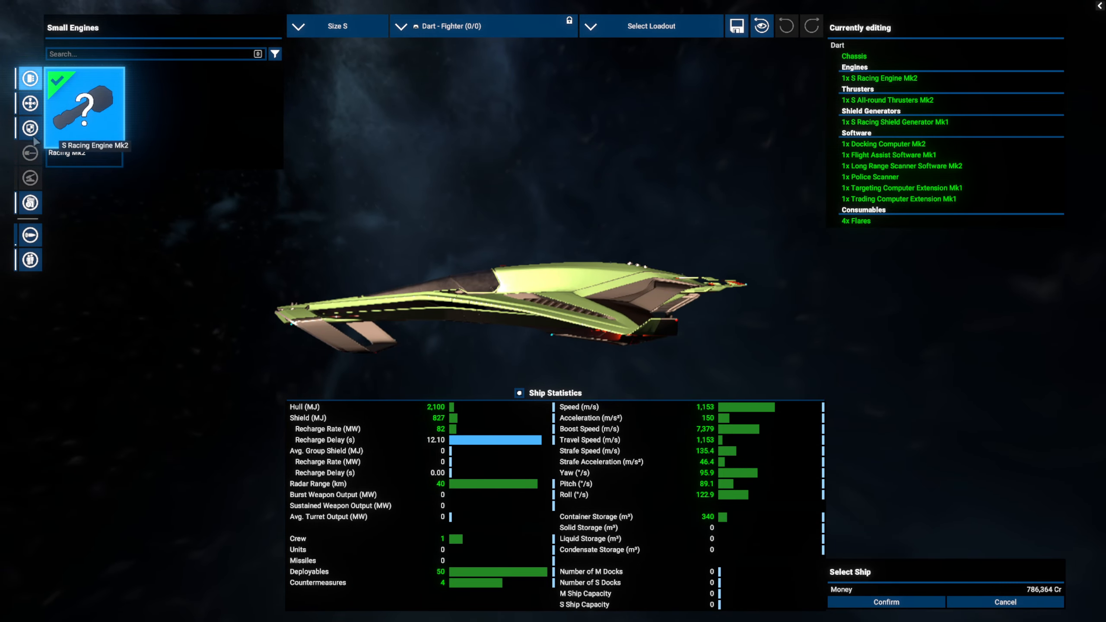
View the Dart fighter's racing shield generator and move on to the next ship.
click(29, 130)
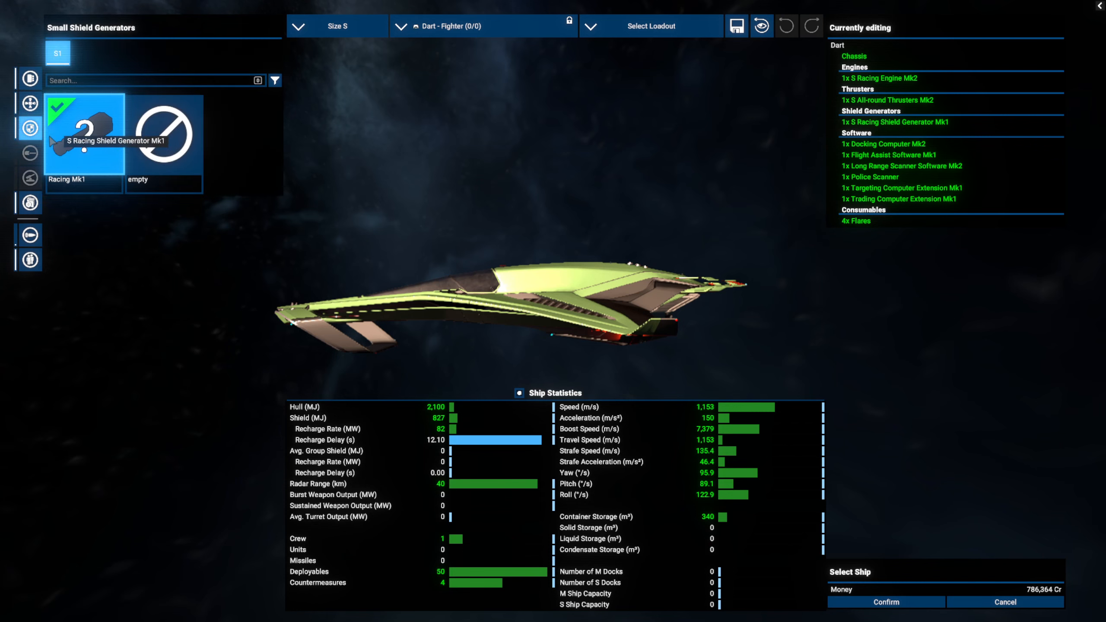
mouse_move(199, 209)
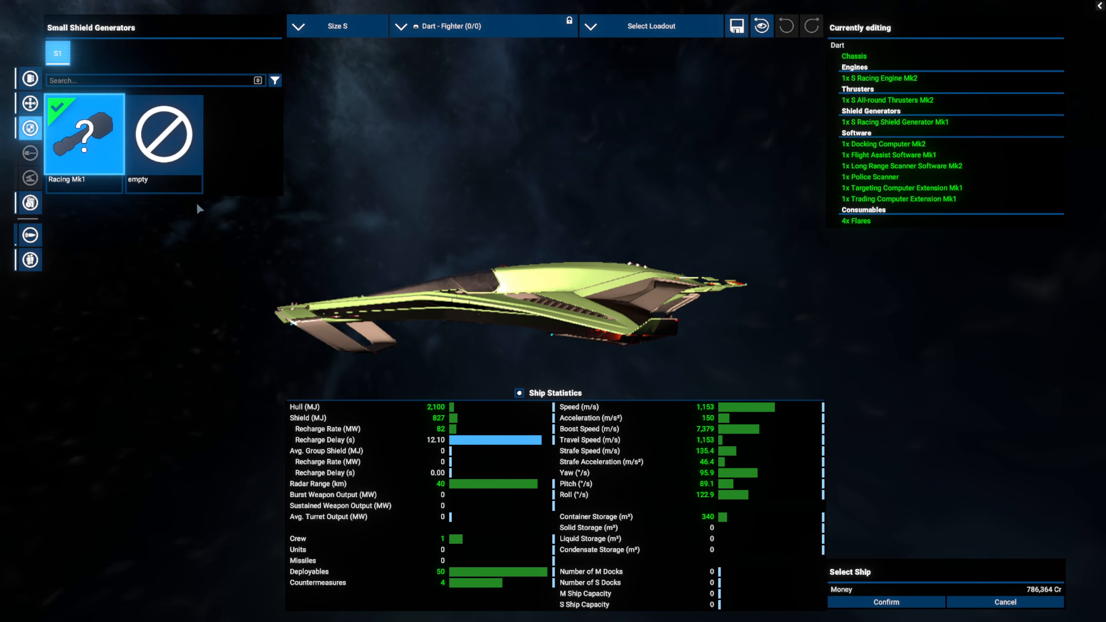
click(30, 203)
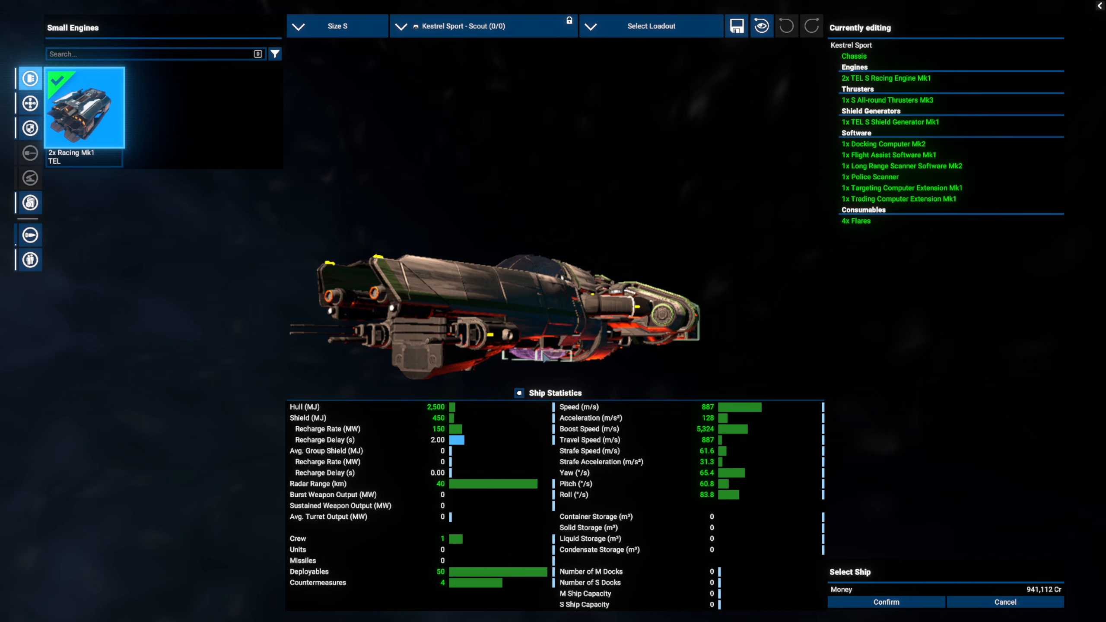
Review the Kestrel Sport's thruster options and installed software, then load the next ship.
click(28, 103)
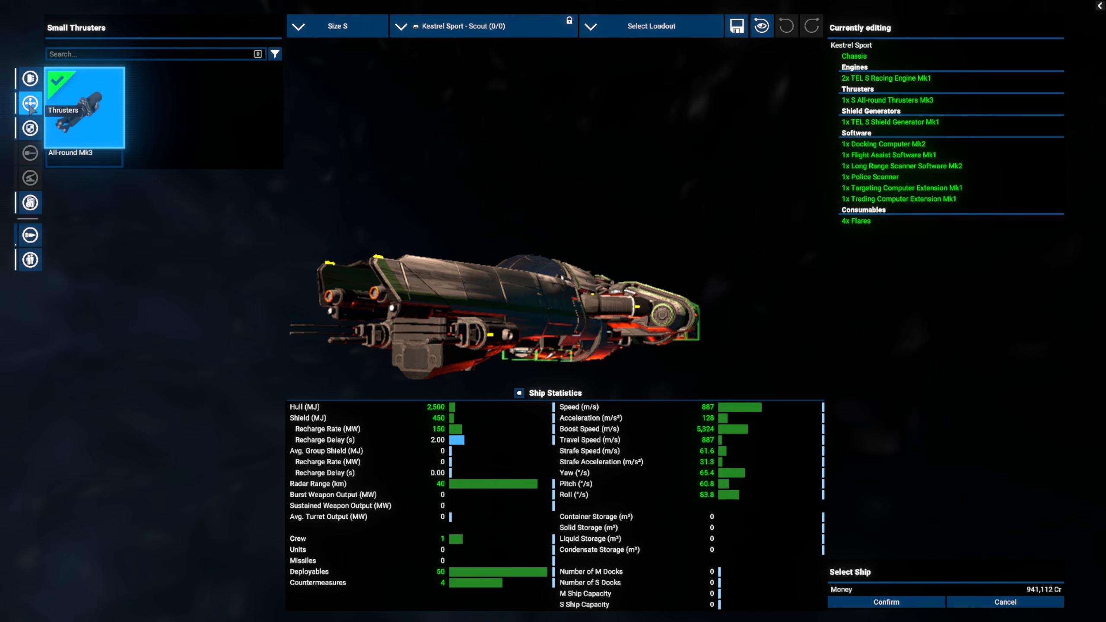
click(29, 203)
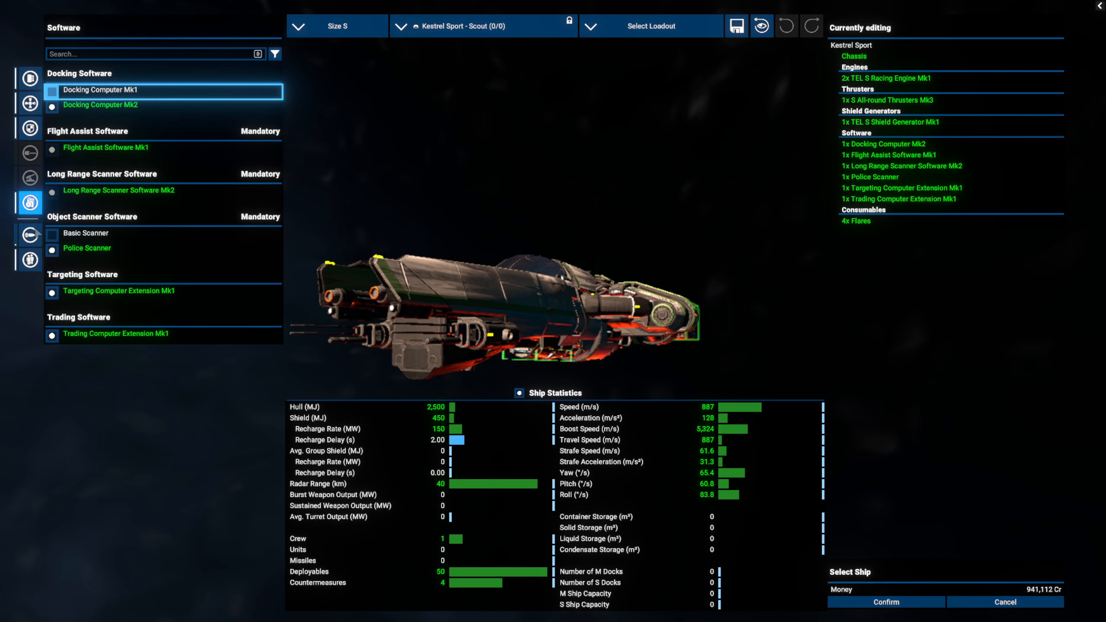
click(29, 235)
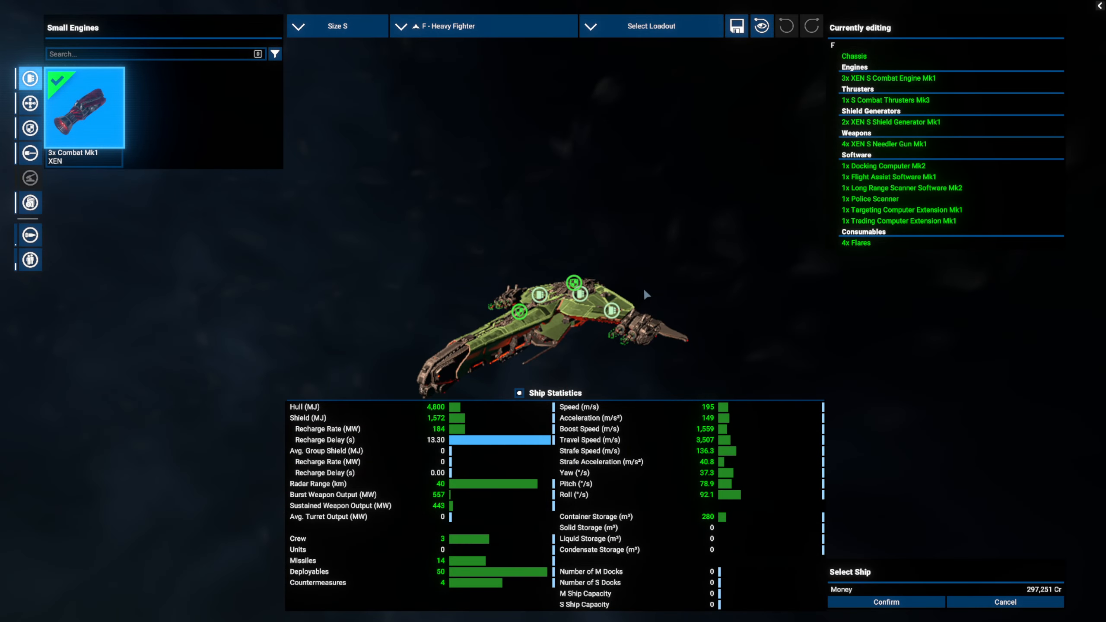
Rotate the F heavy fighter, inspect Needler Gun slots S3 and S1, its software and flare countermeasures.
drag(644, 294, 612, 231)
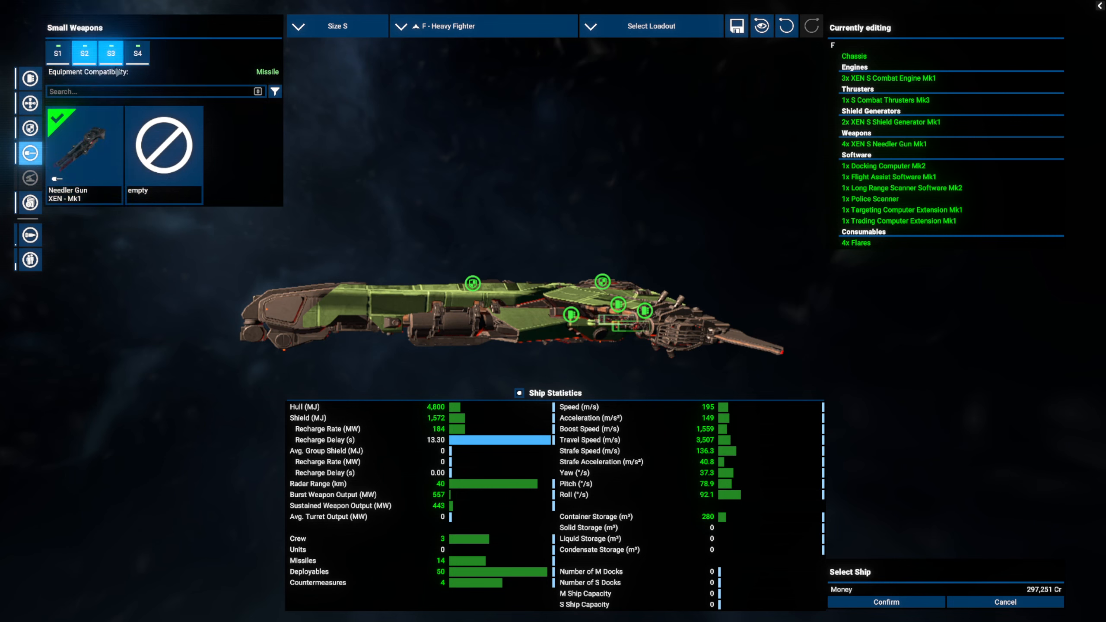
click(109, 53)
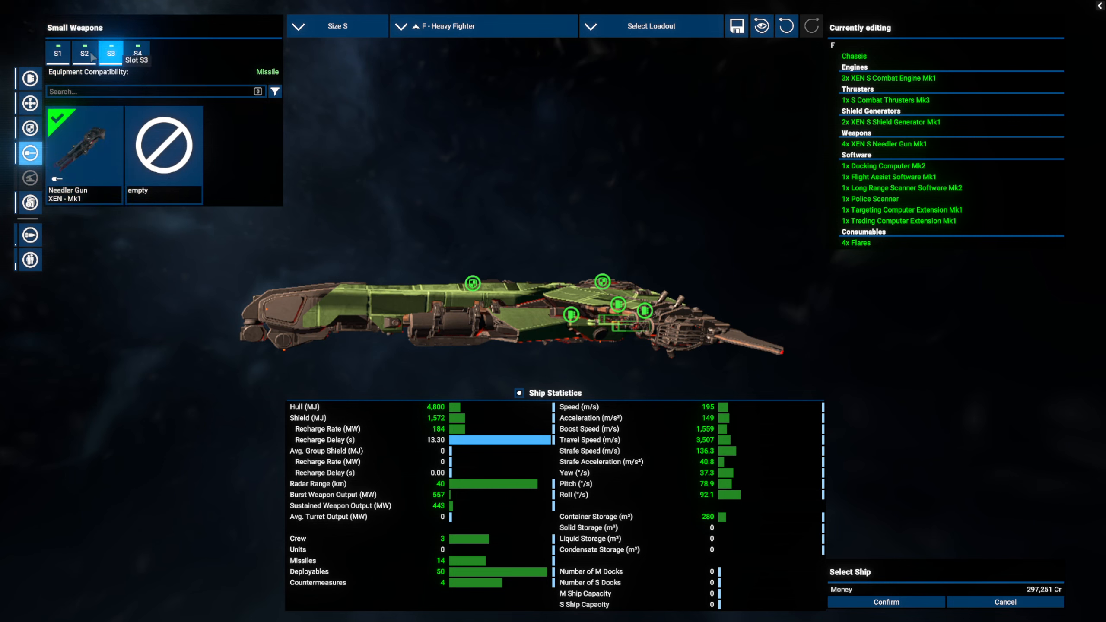
click(58, 52)
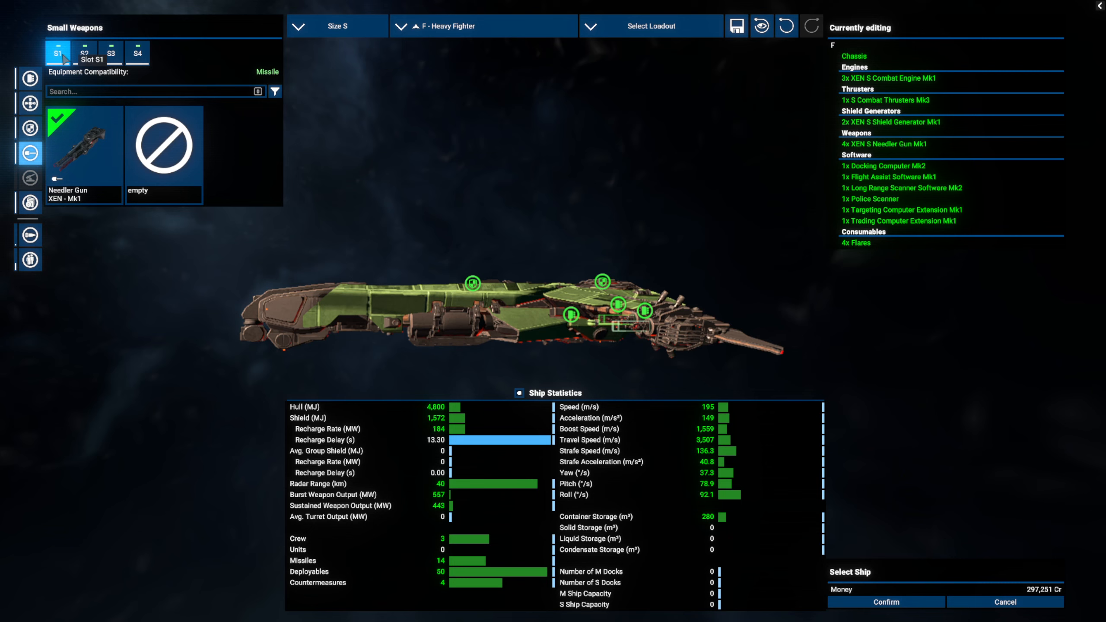
mouse_move(163, 145)
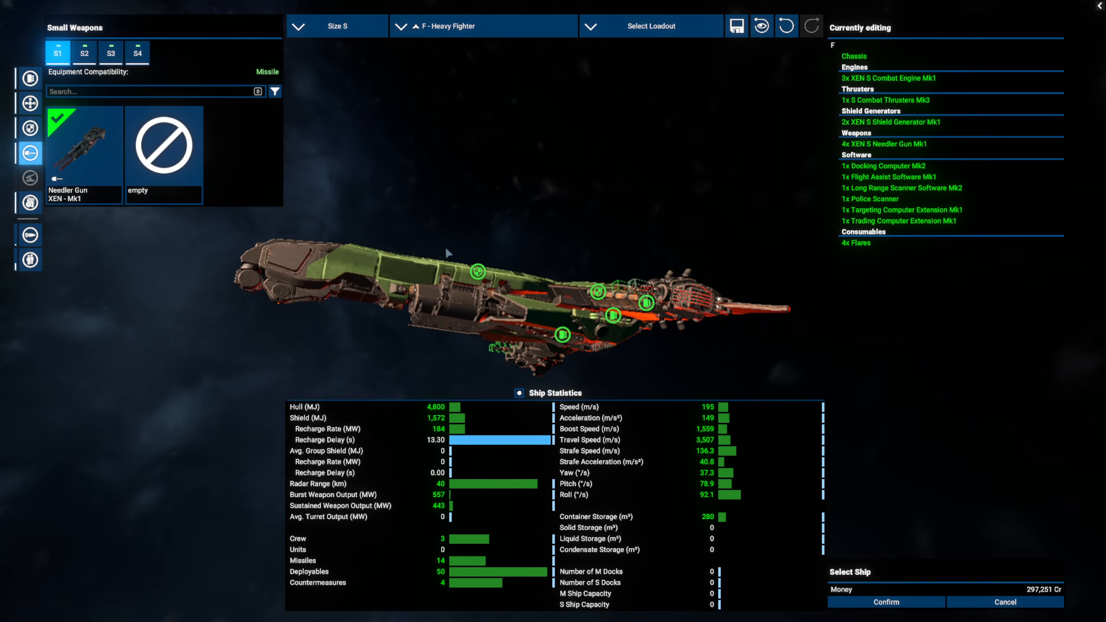
click(29, 202)
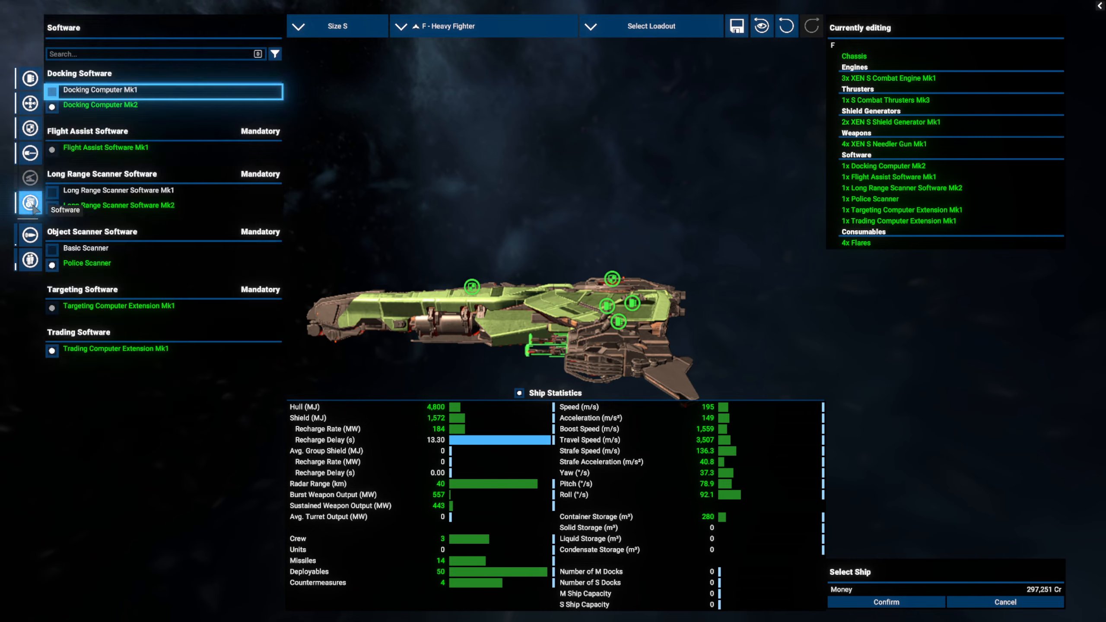
click(28, 242)
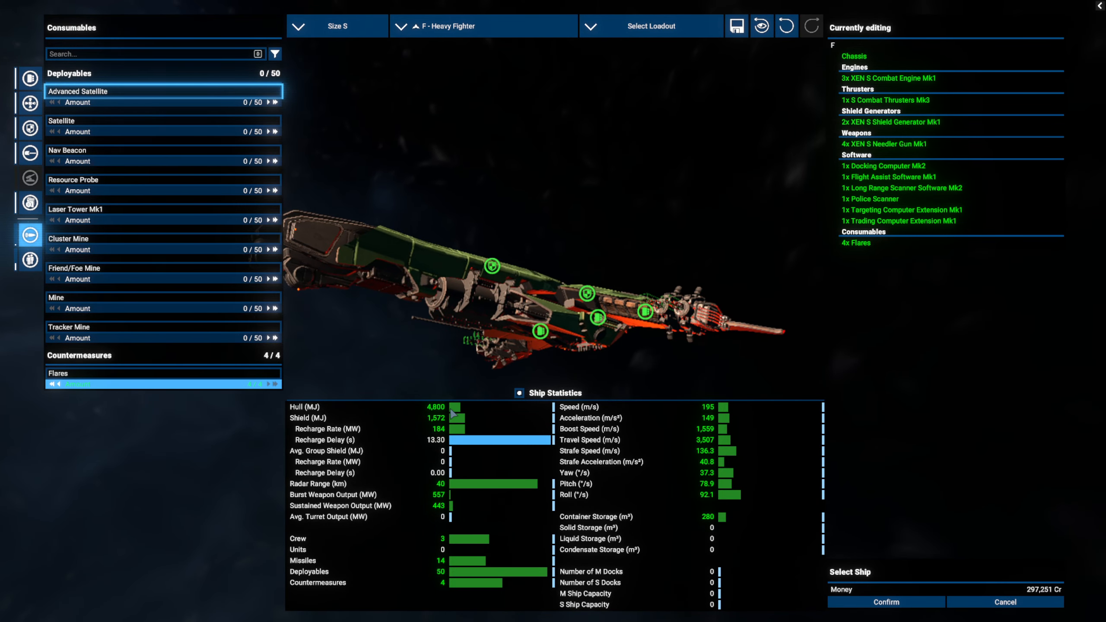
mouse_move(518, 340)
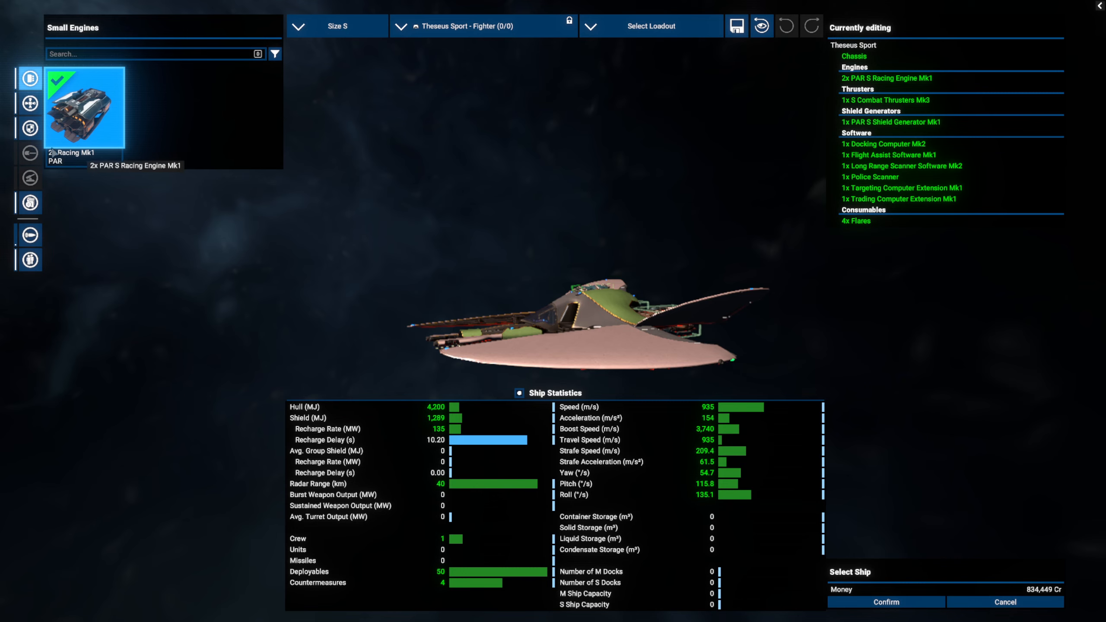
mouse_move(110, 117)
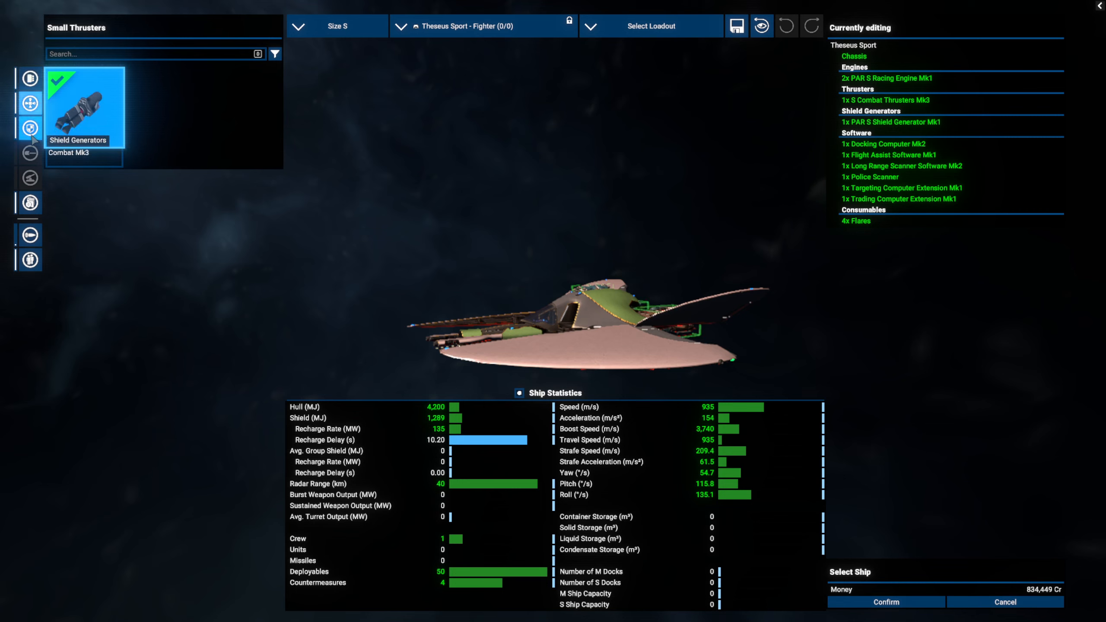
Review the Theseus Sport's thruster and software categories, then leave its configuration.
click(30, 129)
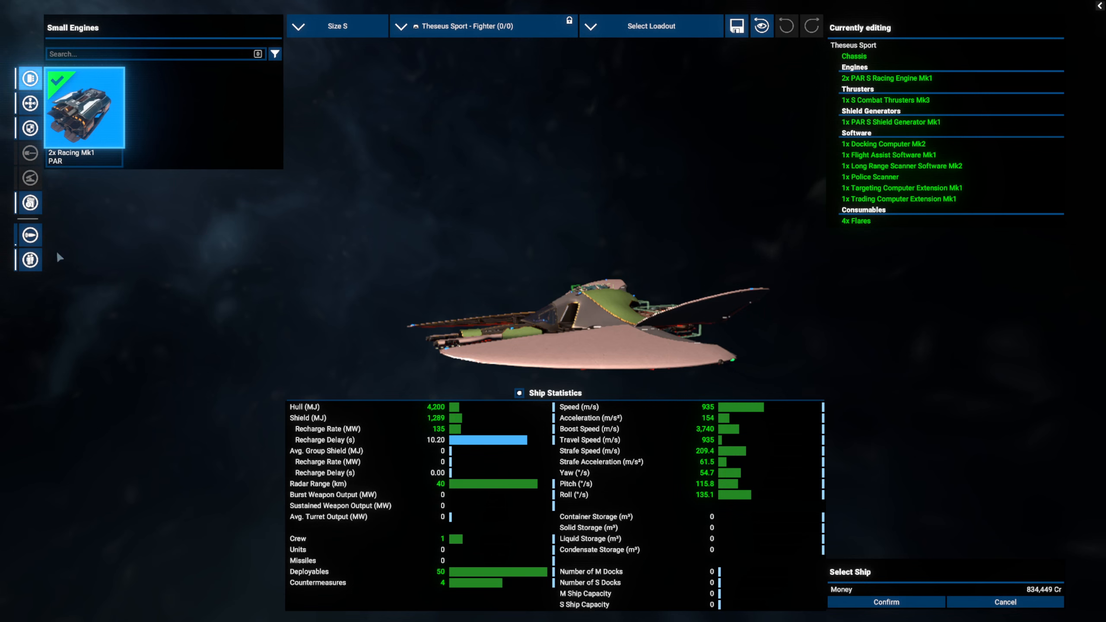
click(28, 202)
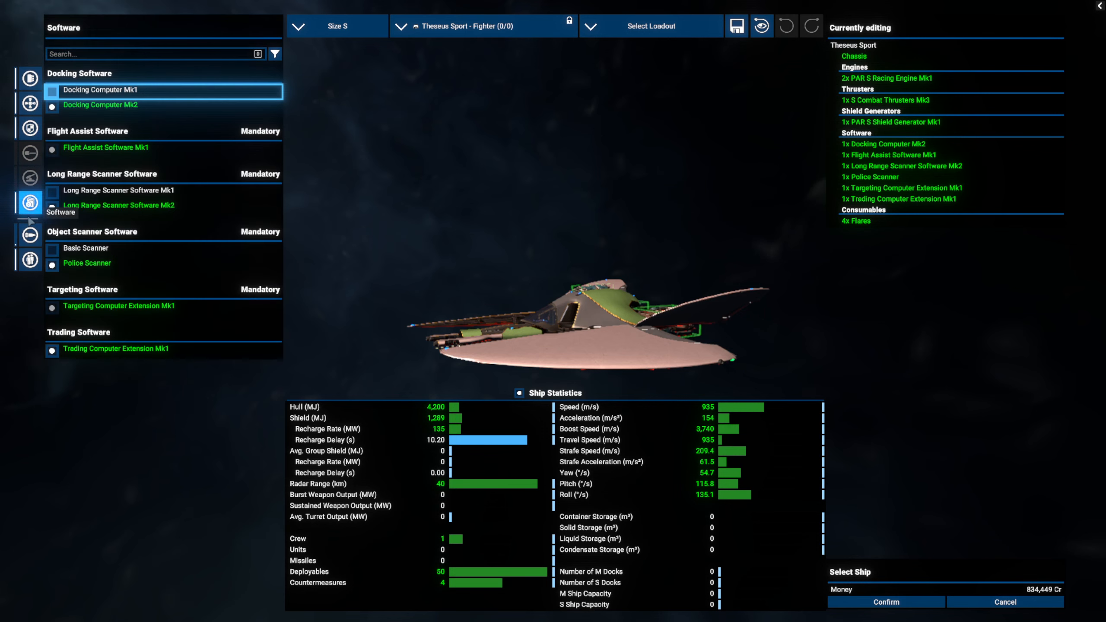
click(29, 259)
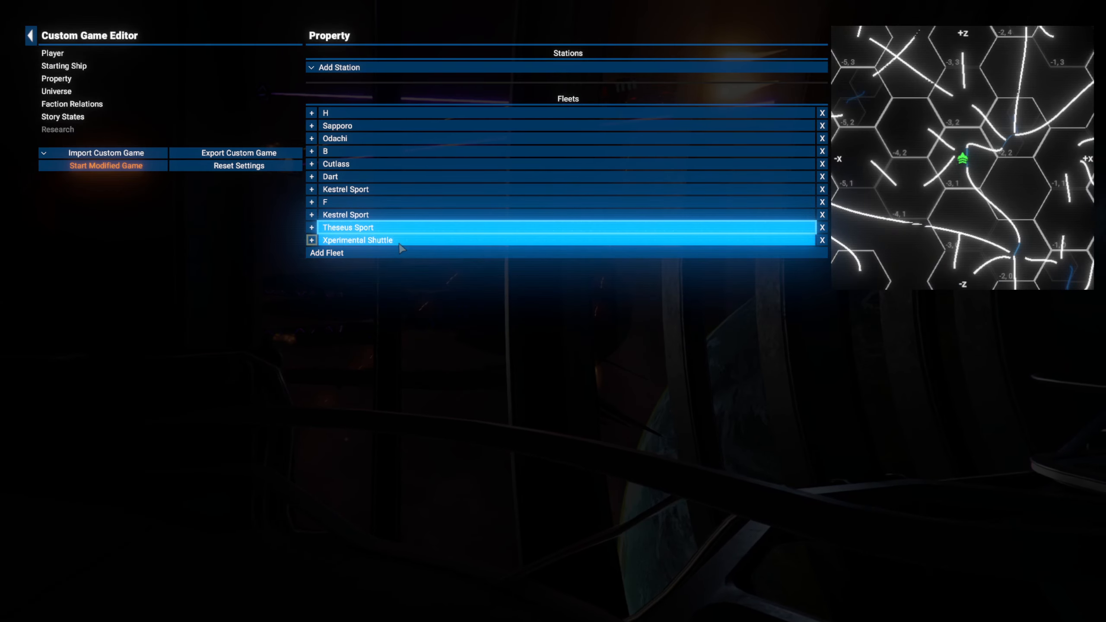
click(103, 165)
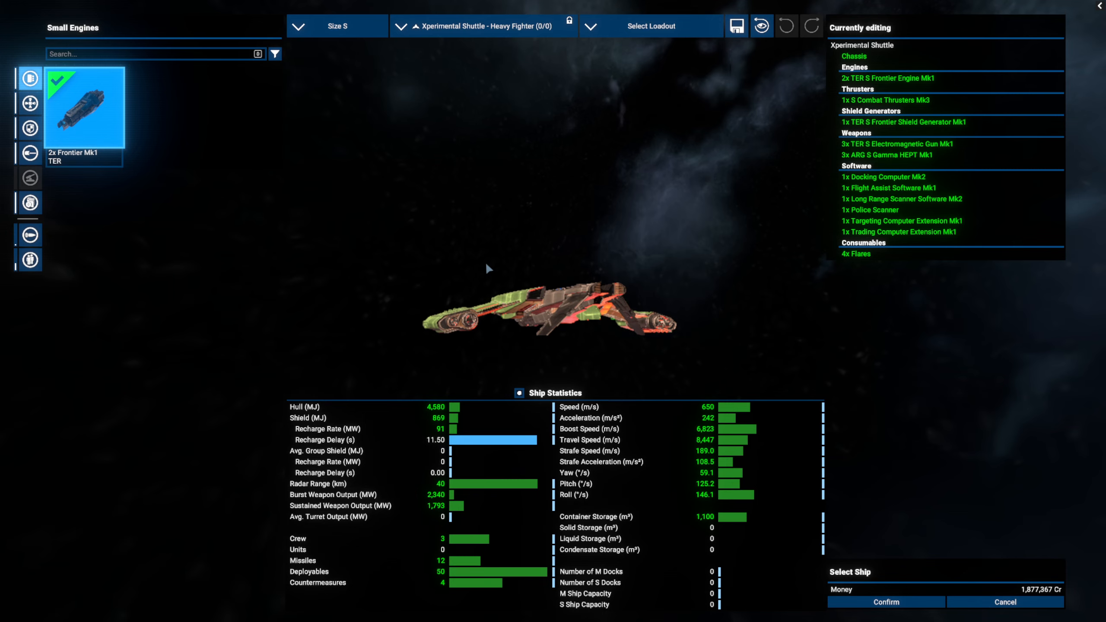
mouse_move(571, 306)
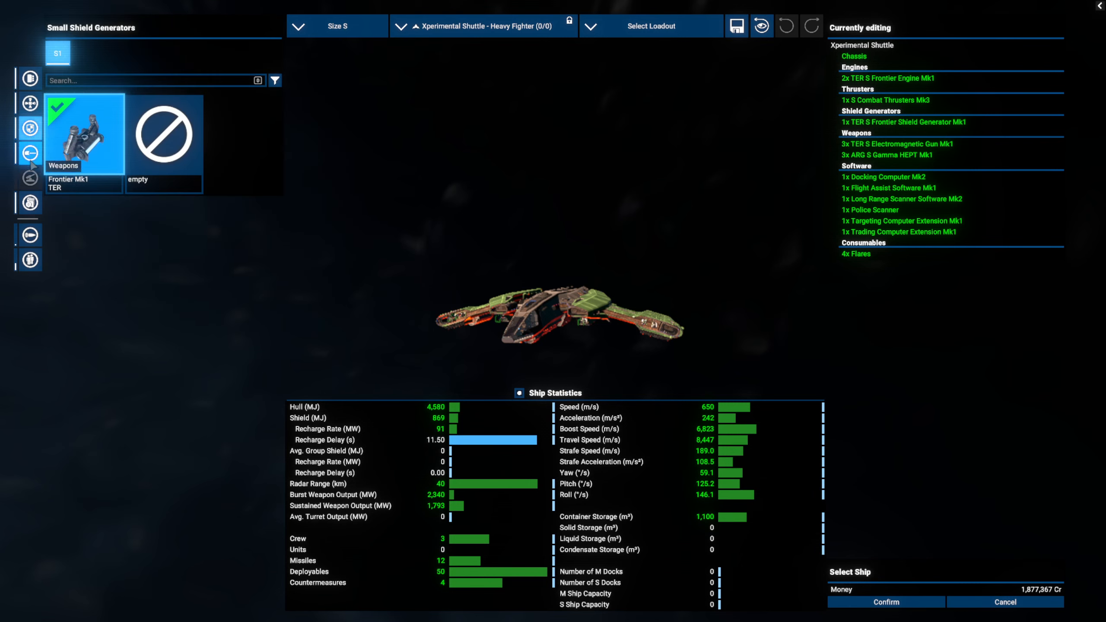
click(30, 152)
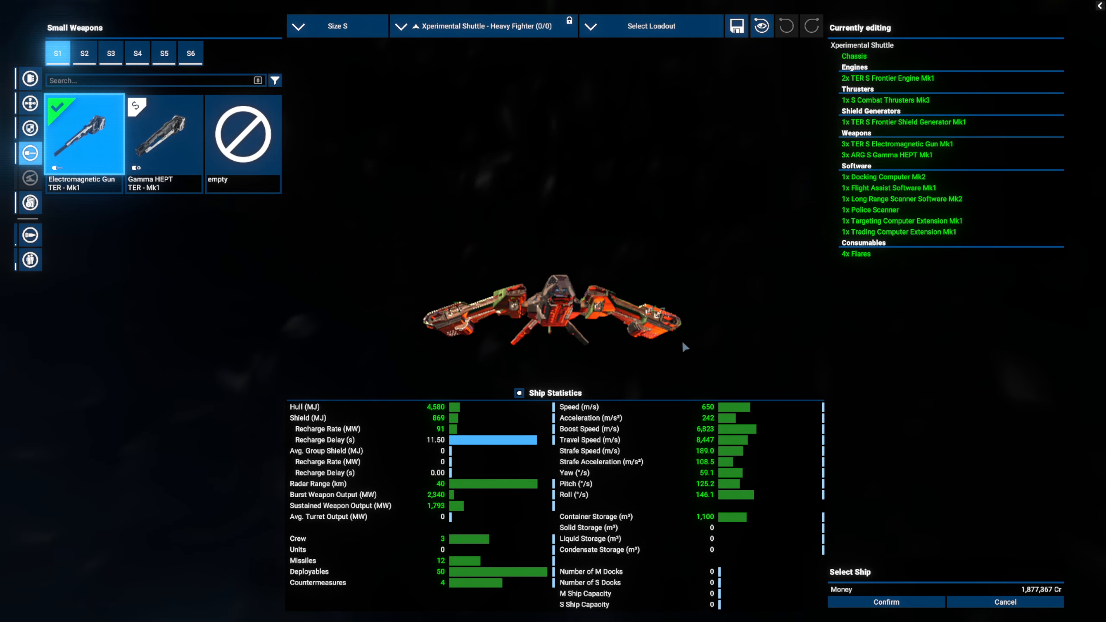
drag(684, 347, 528, 270)
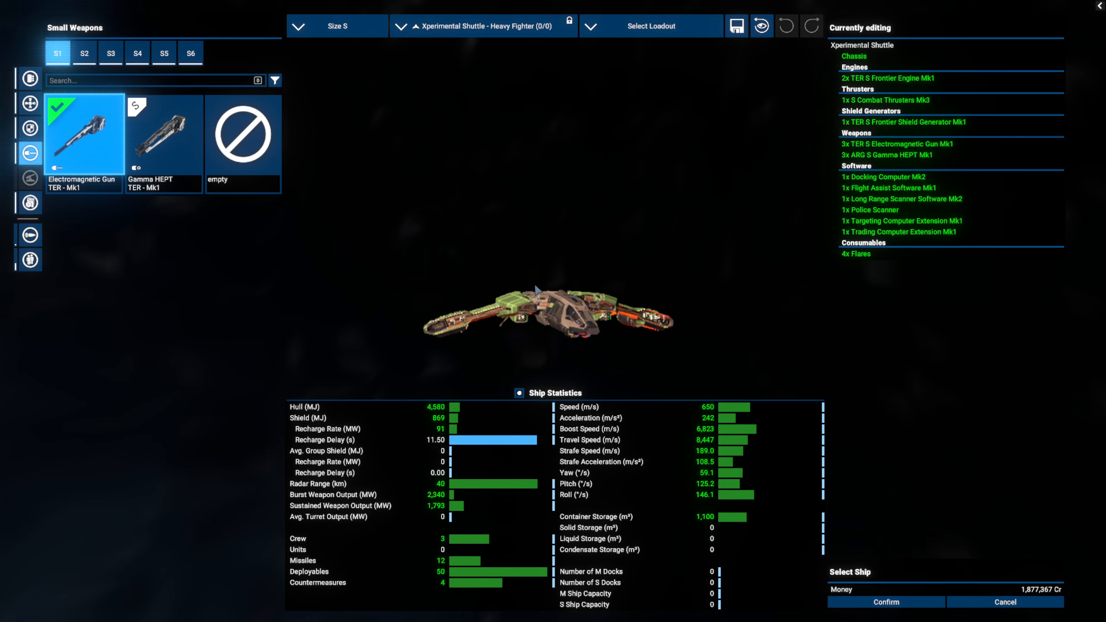
mouse_move(248, 239)
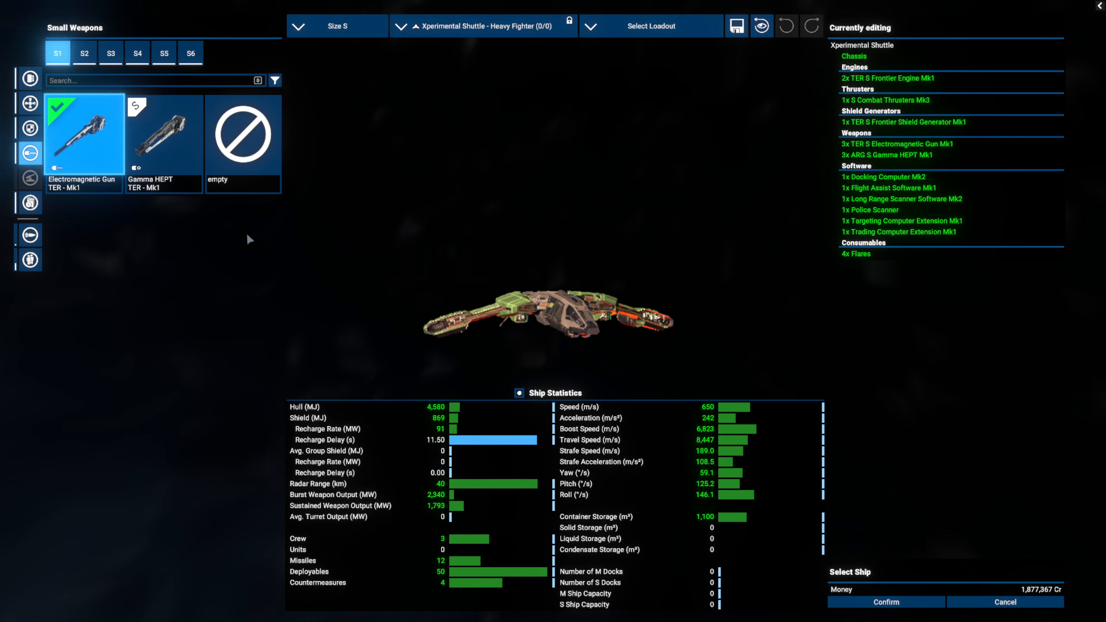
click(28, 202)
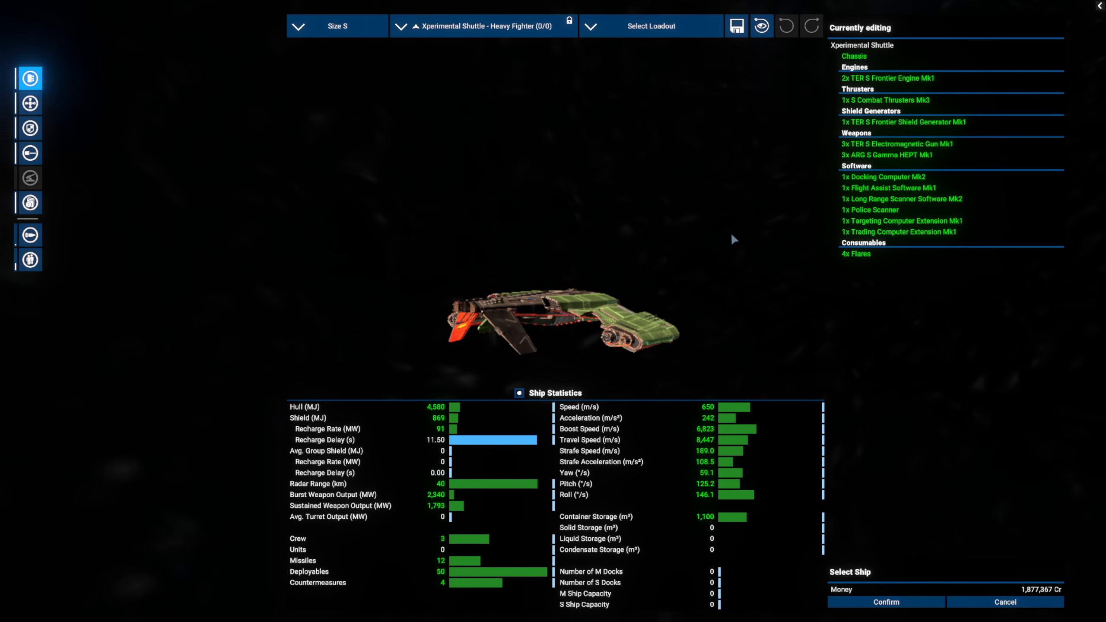
mouse_move(567, 304)
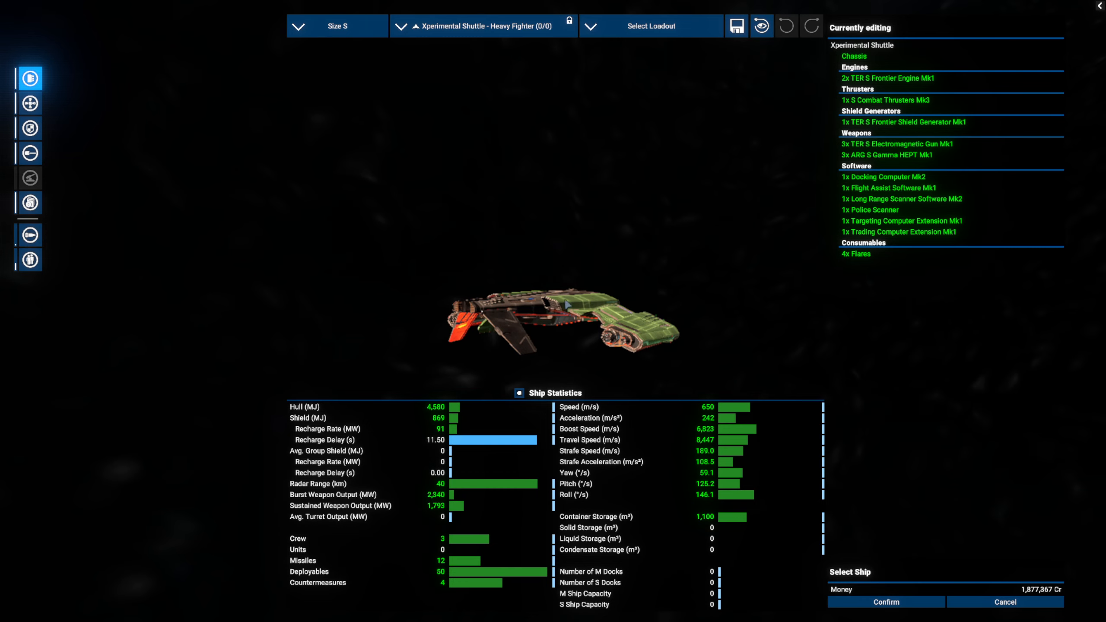